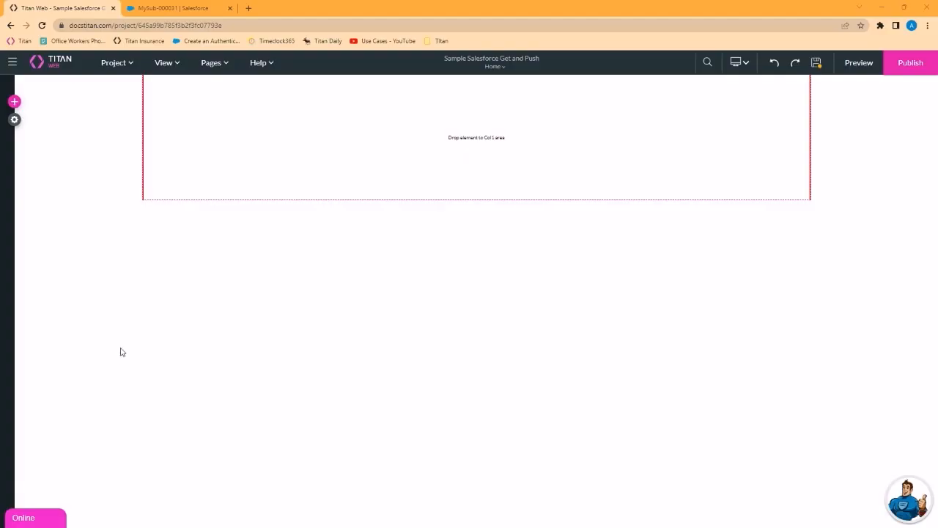
mouse_move(325, 228)
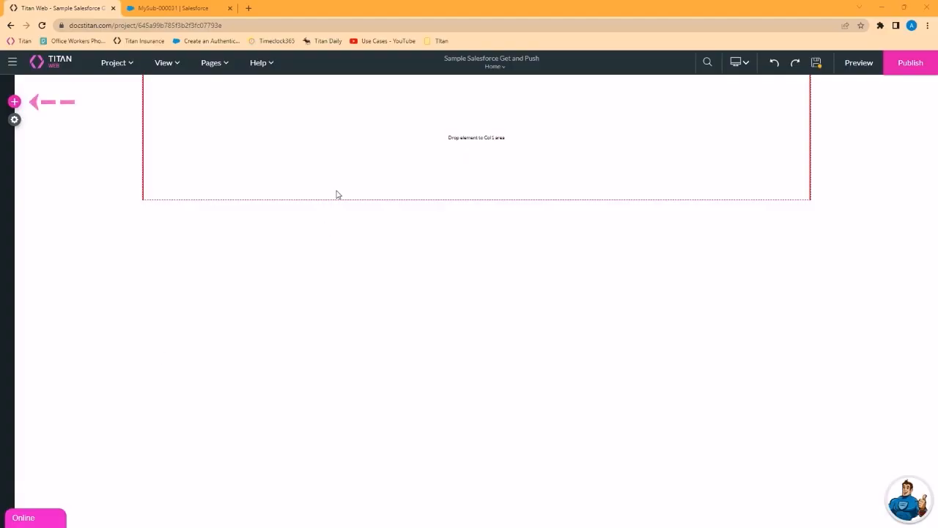
Insert a form onto the page and add two input text fields and a button to it
left_click(14, 102)
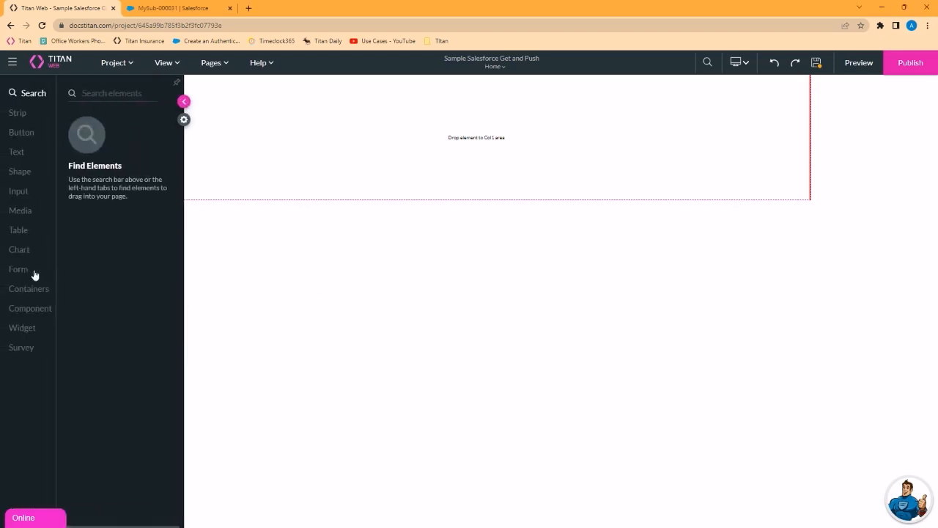
left_click(18, 269)
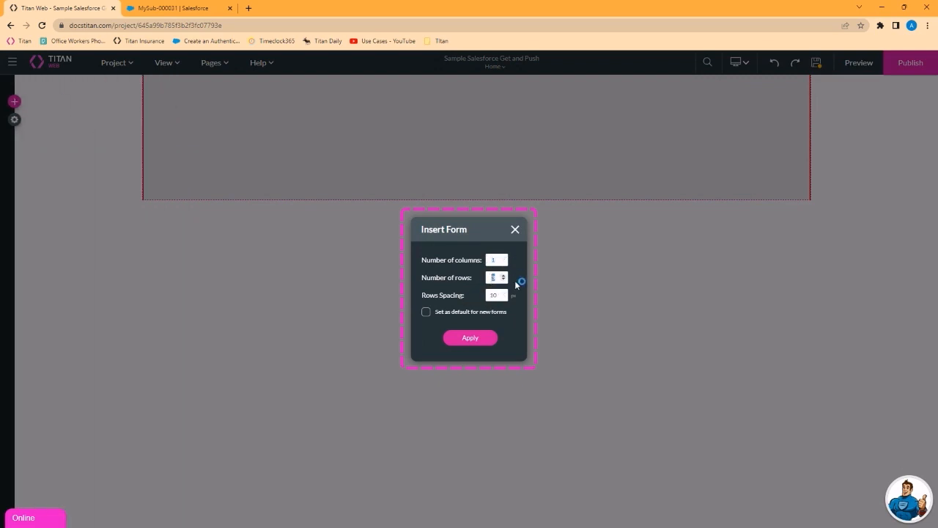
left_click(470, 337)
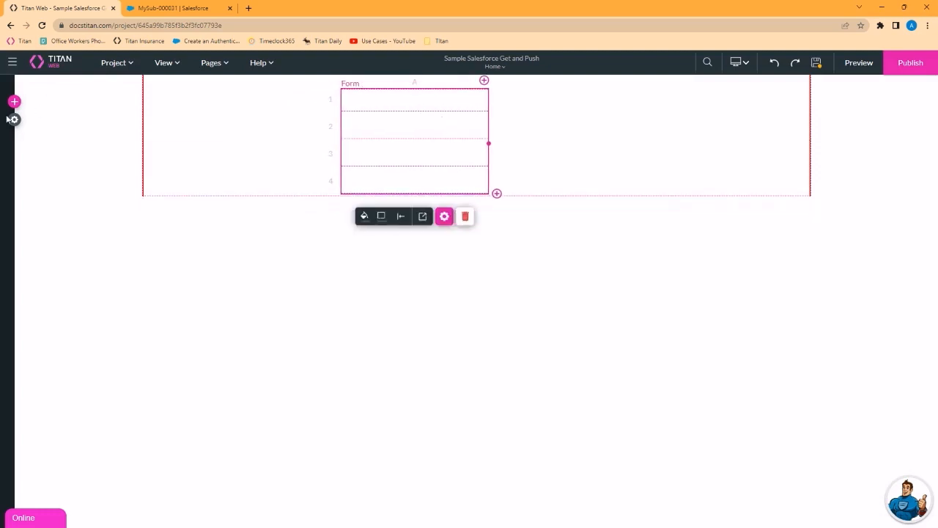
left_click(13, 101)
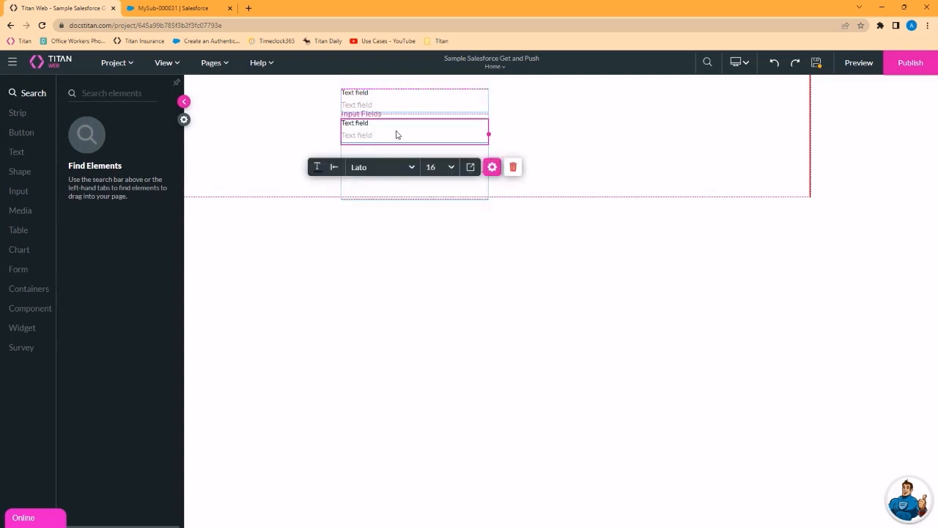
left_click(21, 132)
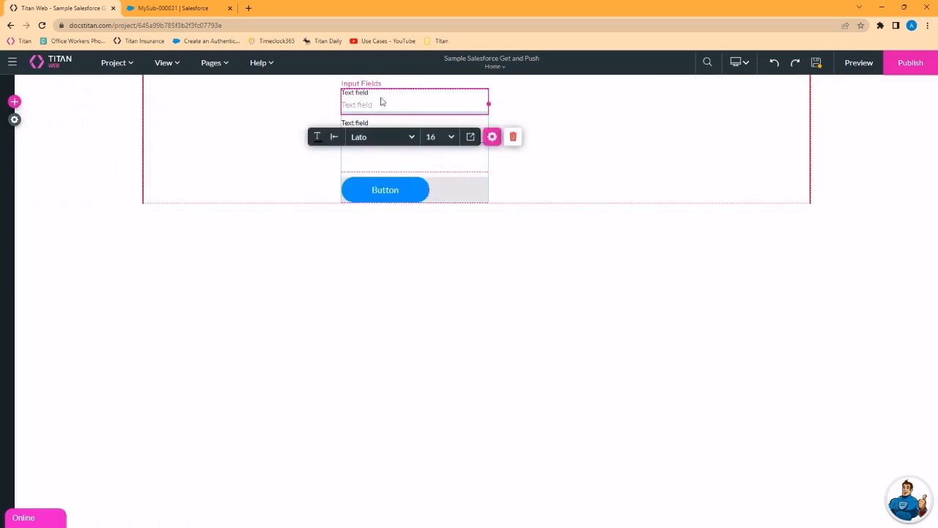
Label the text fields Account Name and Account City and set the button text to Submit
left_click(491, 136)
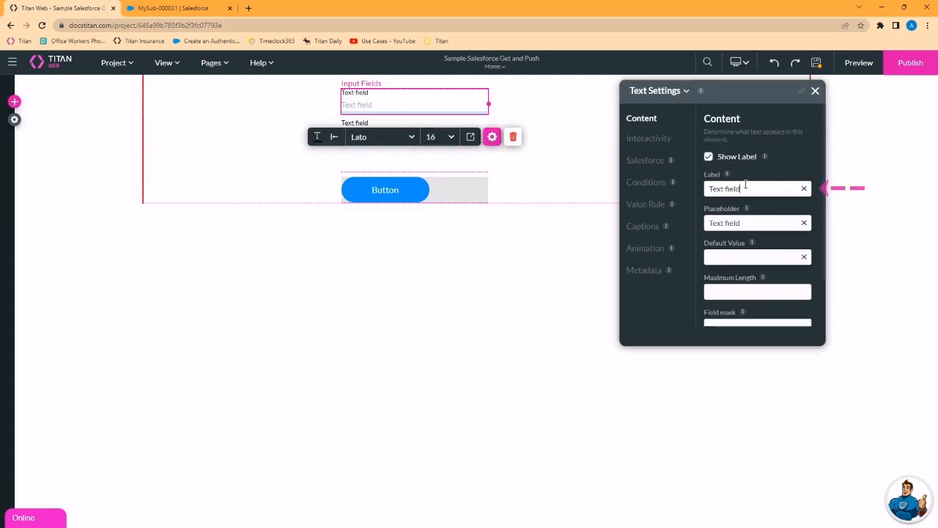
type("Account Name")
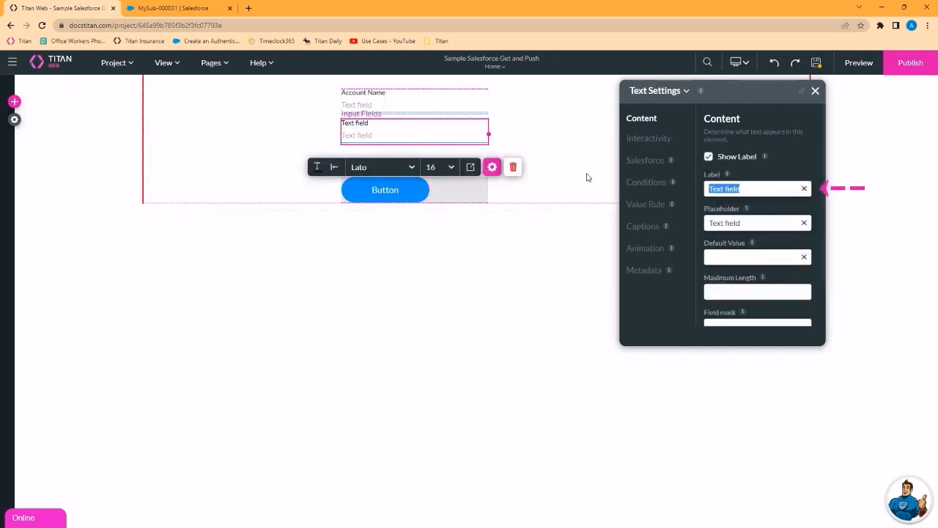
type("Account City")
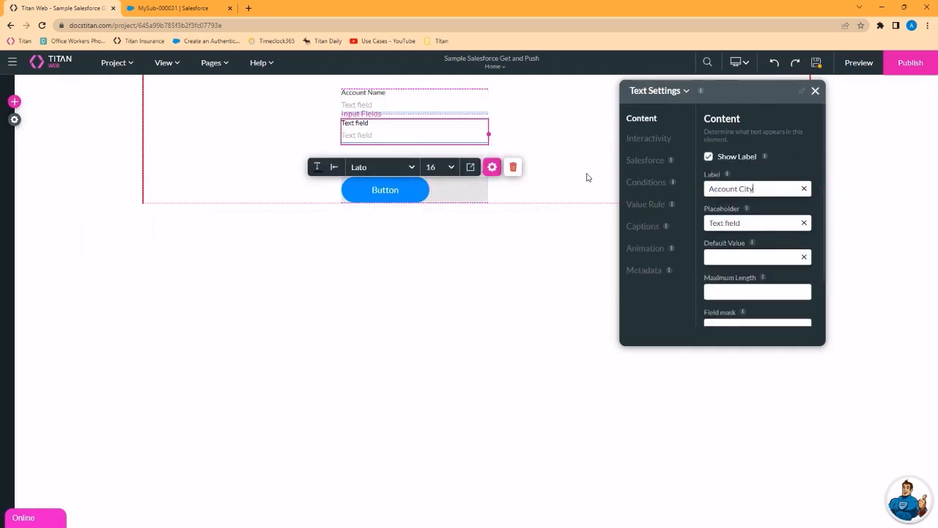
left_click(385, 189)
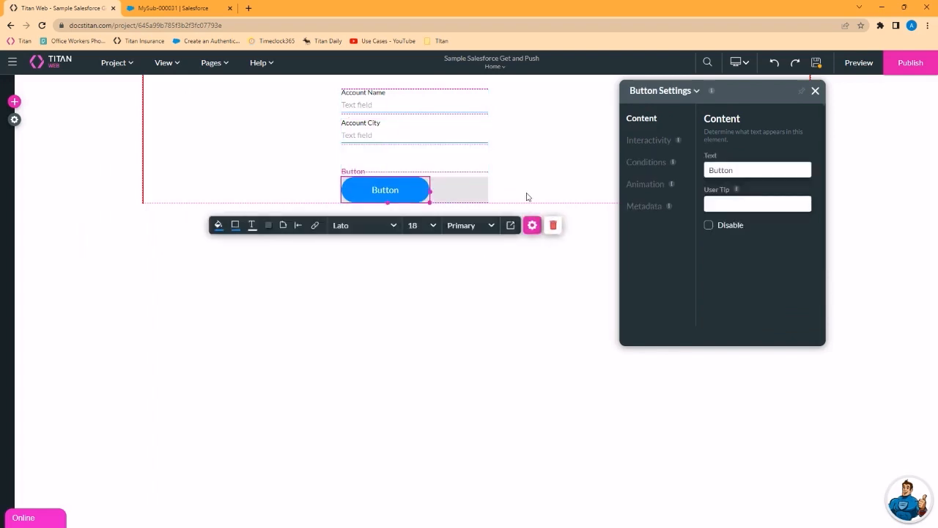
type("Submit")
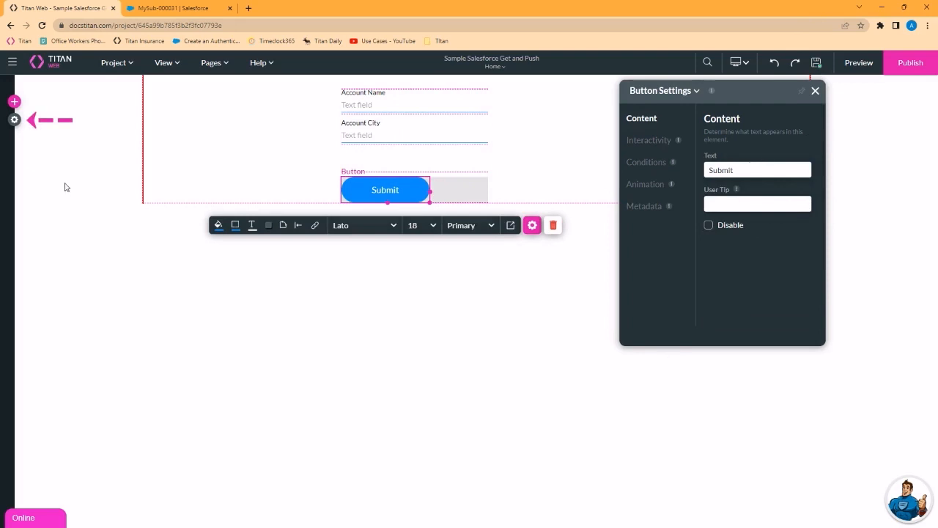
Go from Project settings to the Salesforce integration and show its empty Push section
left_click(14, 120)
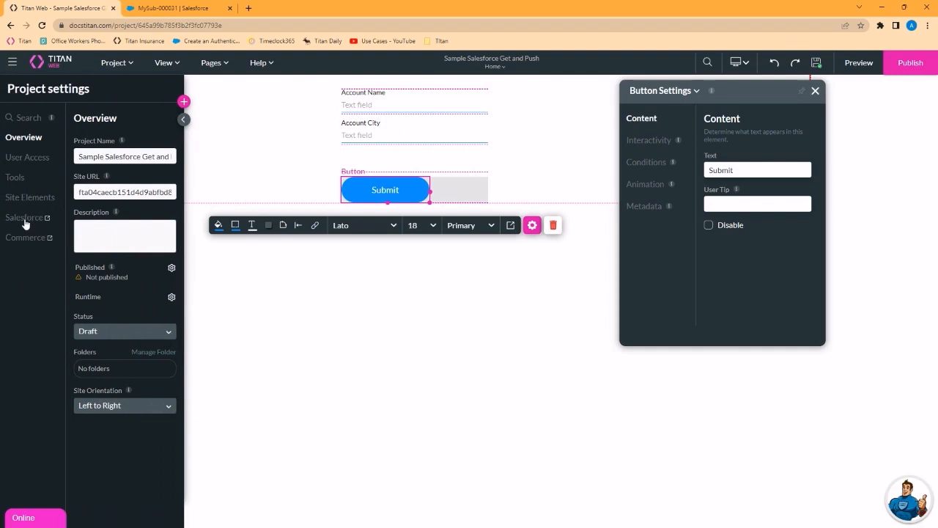
left_click(24, 216)
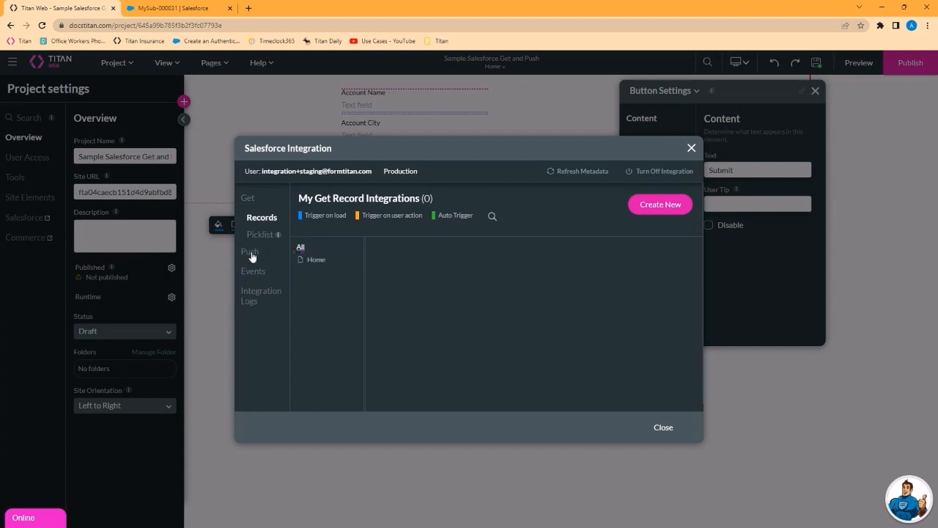
left_click(249, 251)
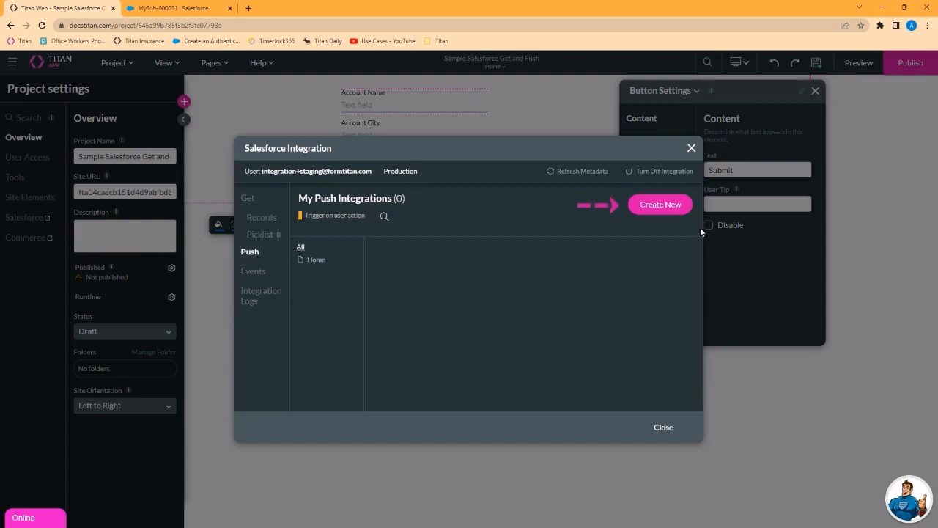
Create a new push integration targeting the Salesforce Account object
left_click(661, 204)
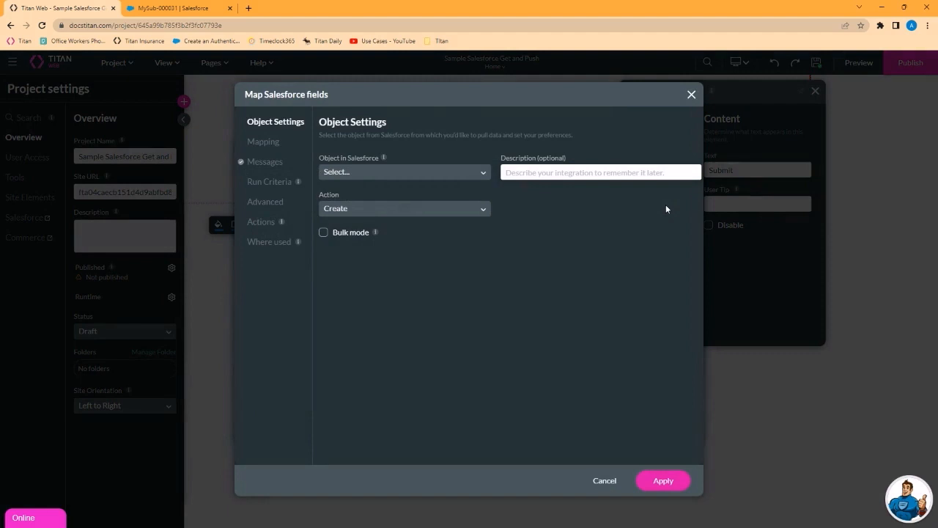
mouse_move(379, 125)
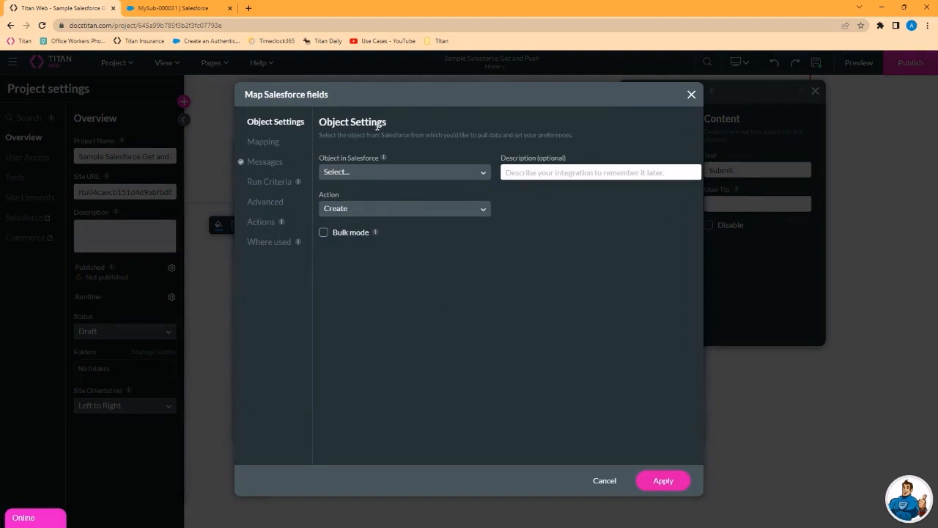
left_click(404, 172)
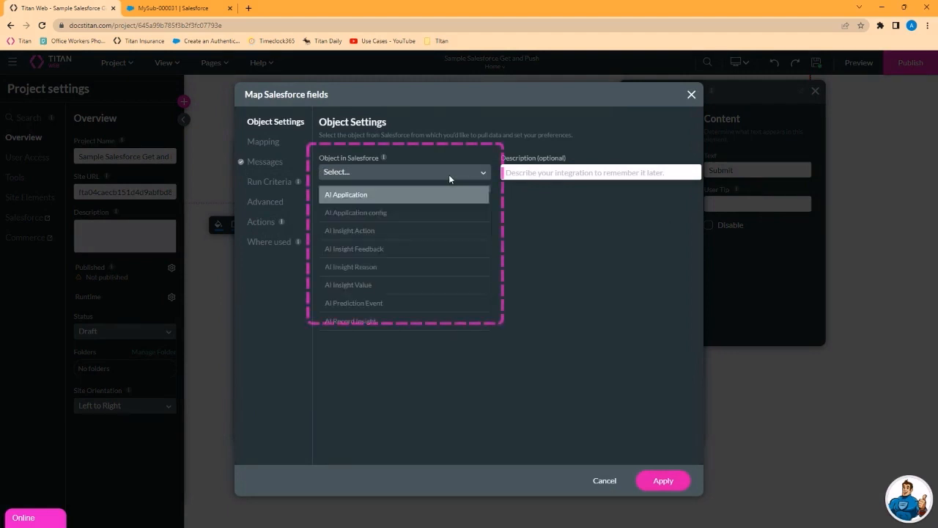
type("acc")
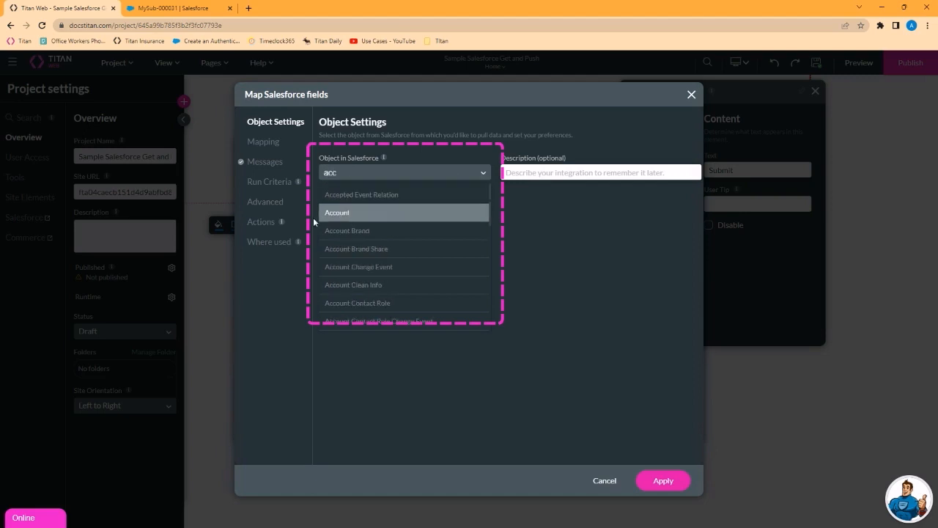
left_click(337, 212)
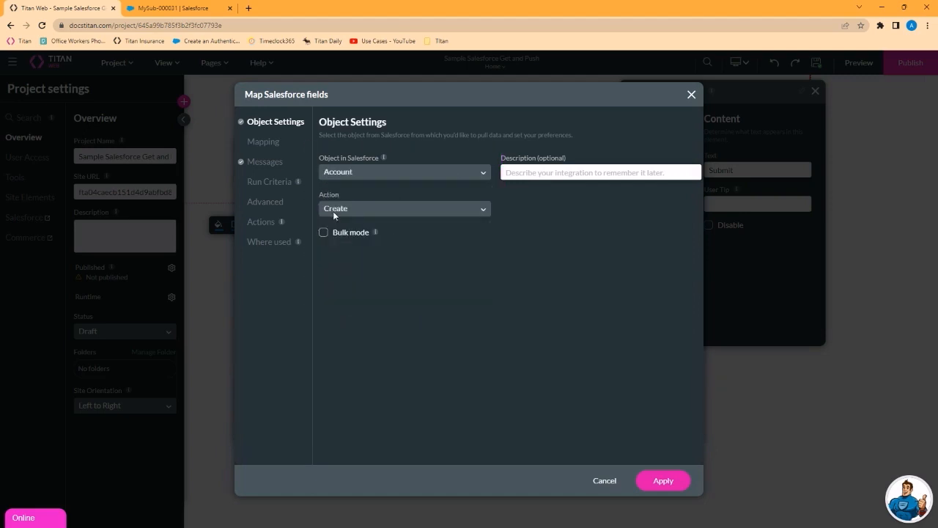
Describe the integration as creating a new account
left_click(600, 171)
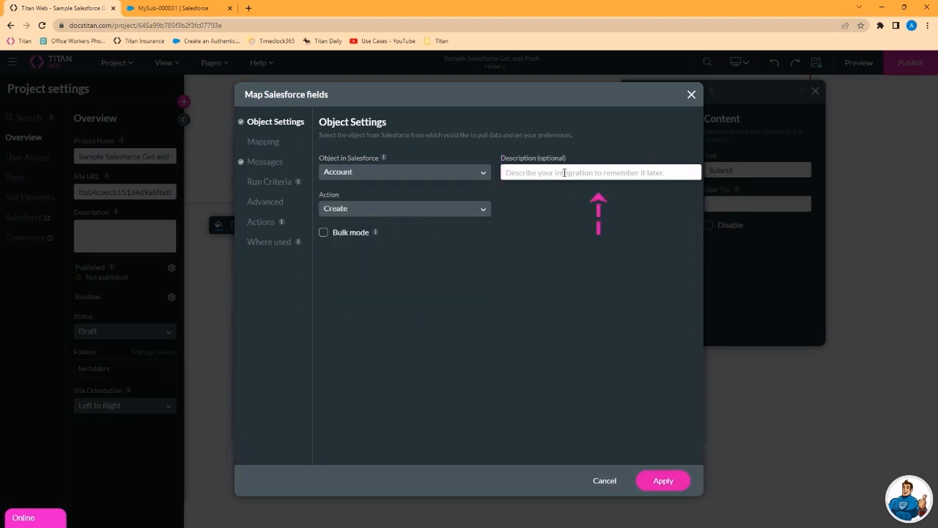
type("create a new c")
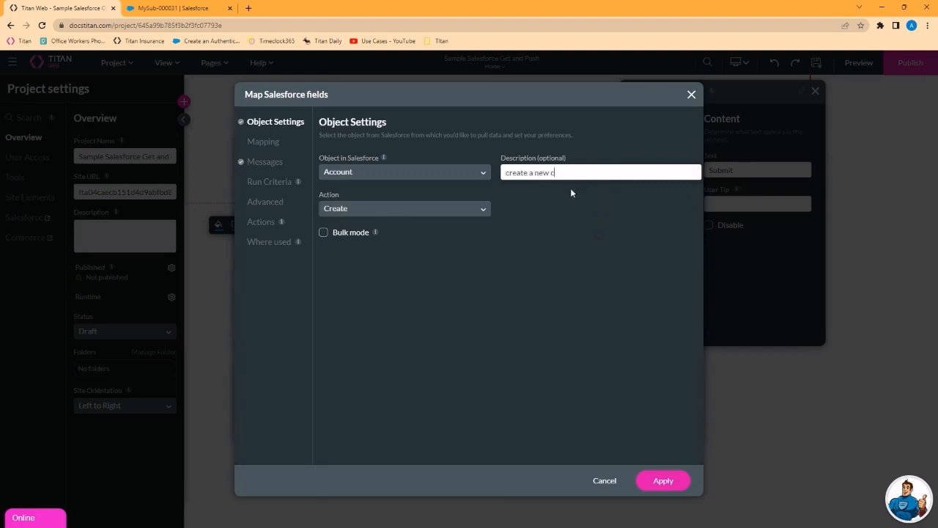
key("Backspace")
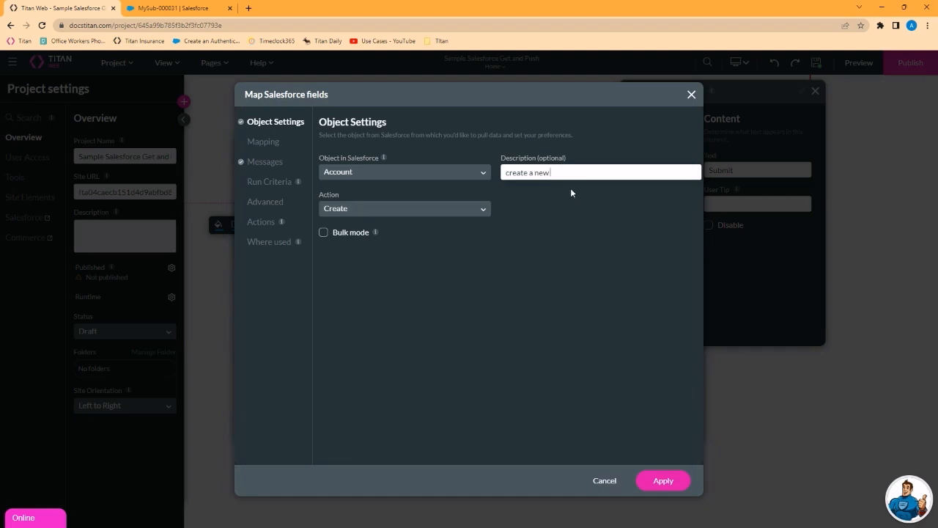
type("account")
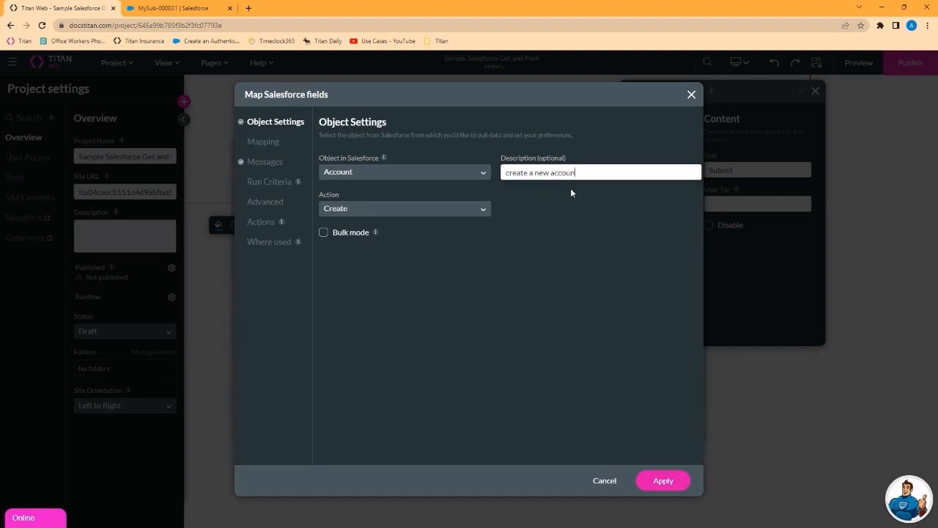
Try the Update, Find and Delete actions, then set the Account push action back to Create
left_click(404, 208)
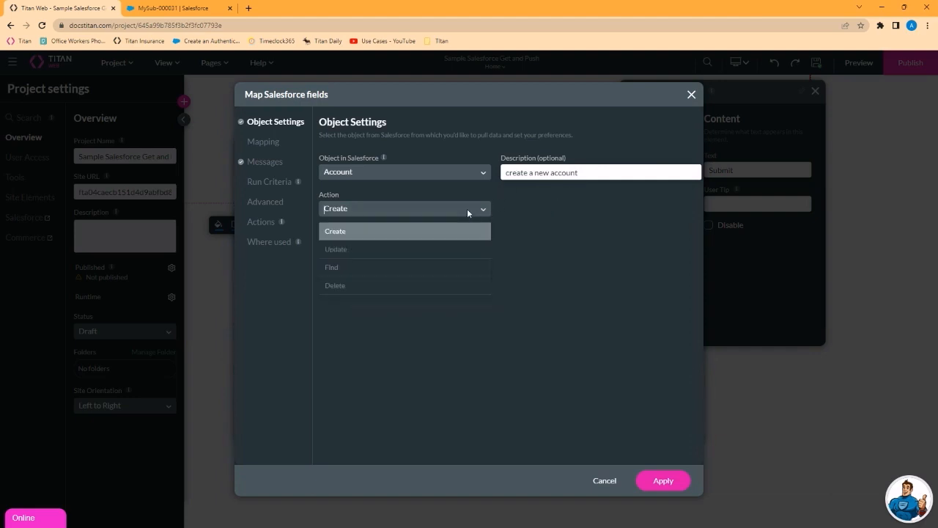
mouse_move(338, 250)
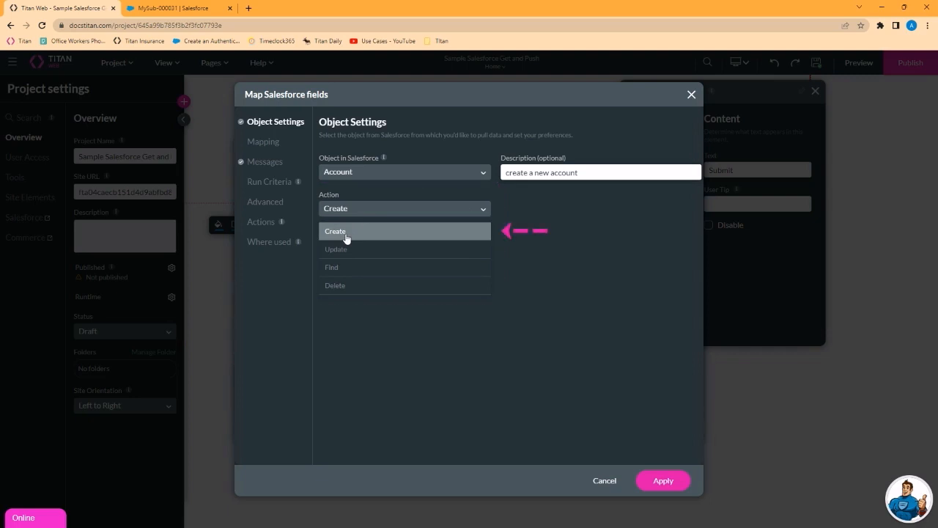
mouse_move(337, 249)
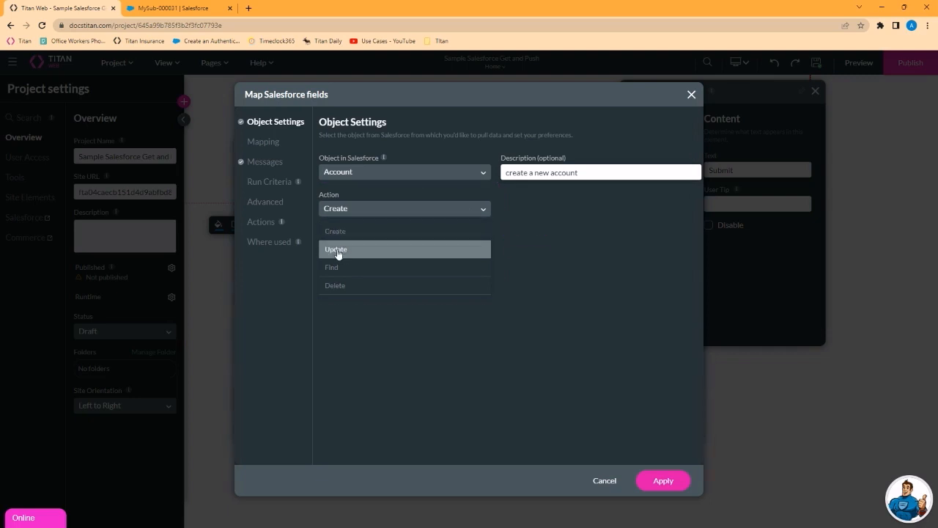
left_click(336, 249)
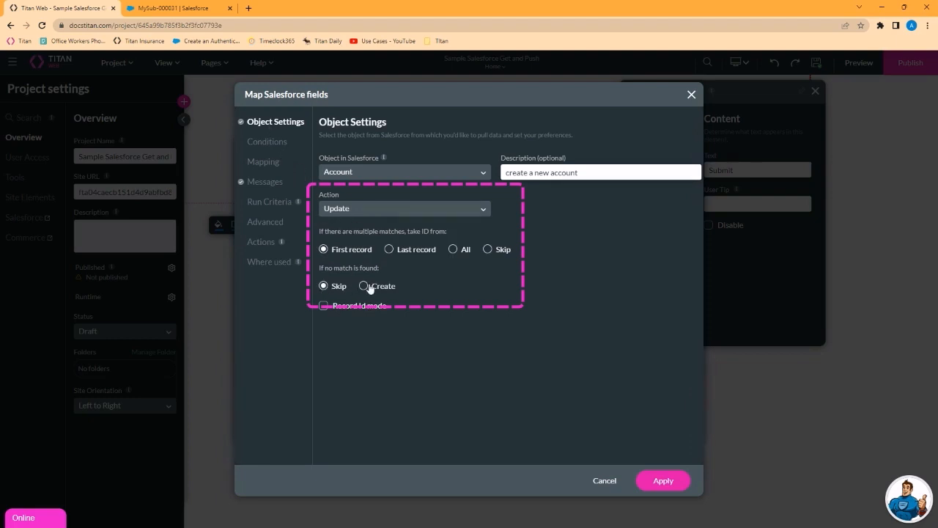
left_click(363, 285)
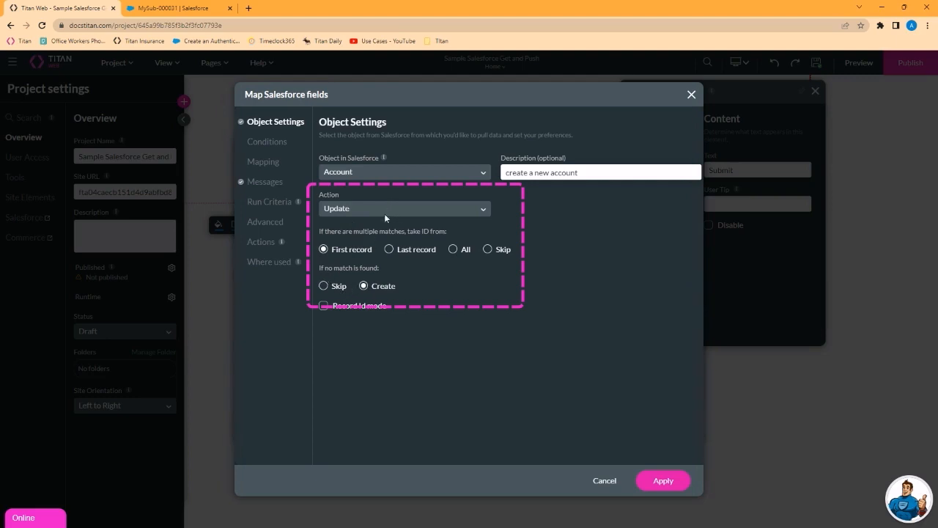
left_click(403, 208)
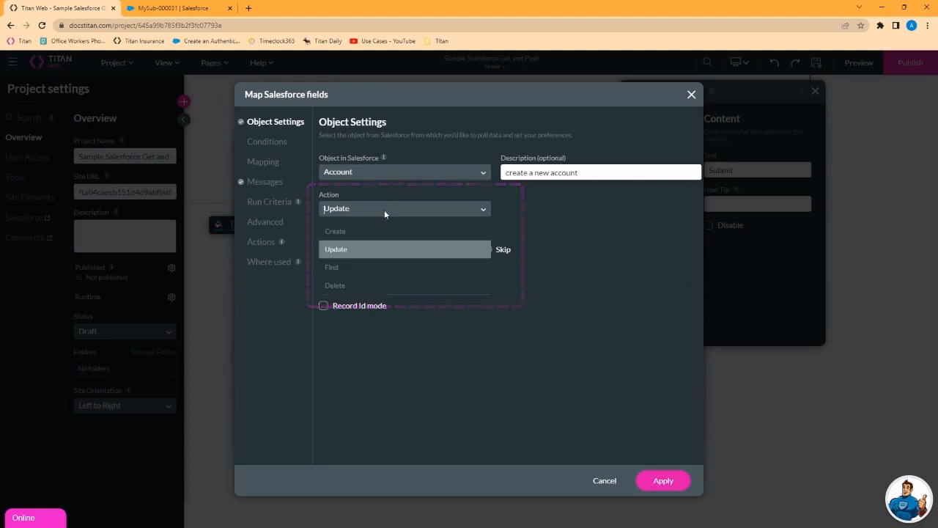
mouse_move(355, 267)
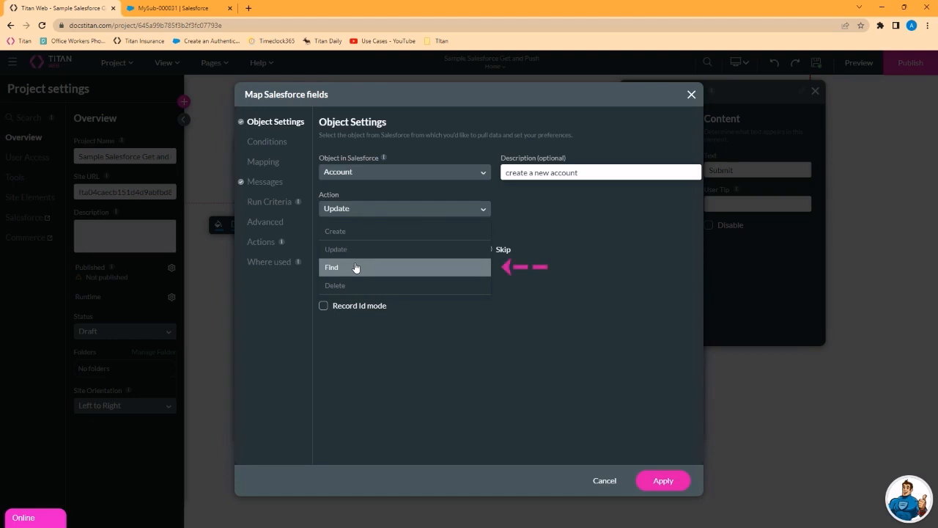
left_click(331, 267)
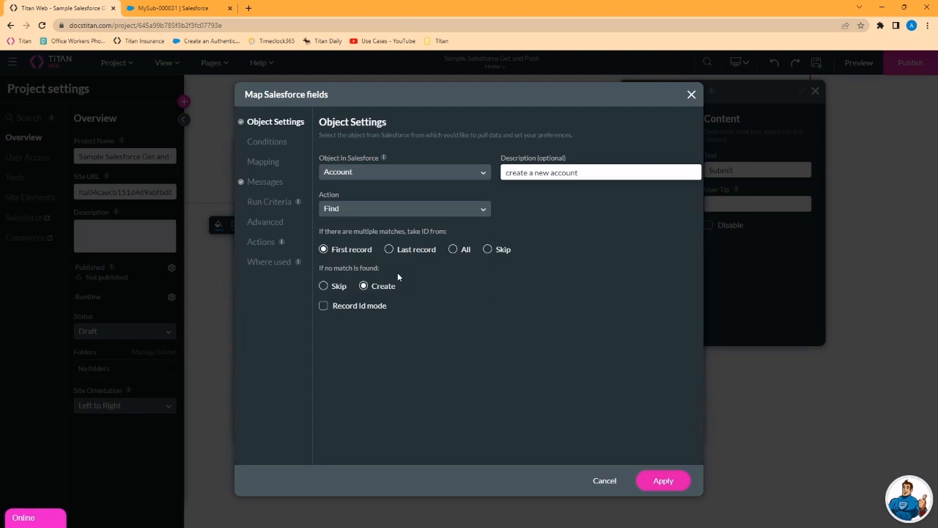
left_click(403, 208)
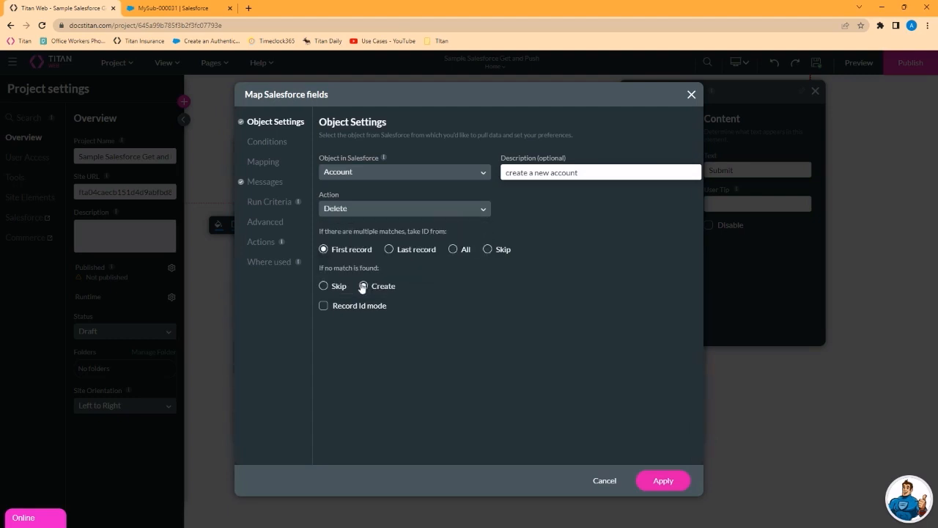
left_click(363, 286)
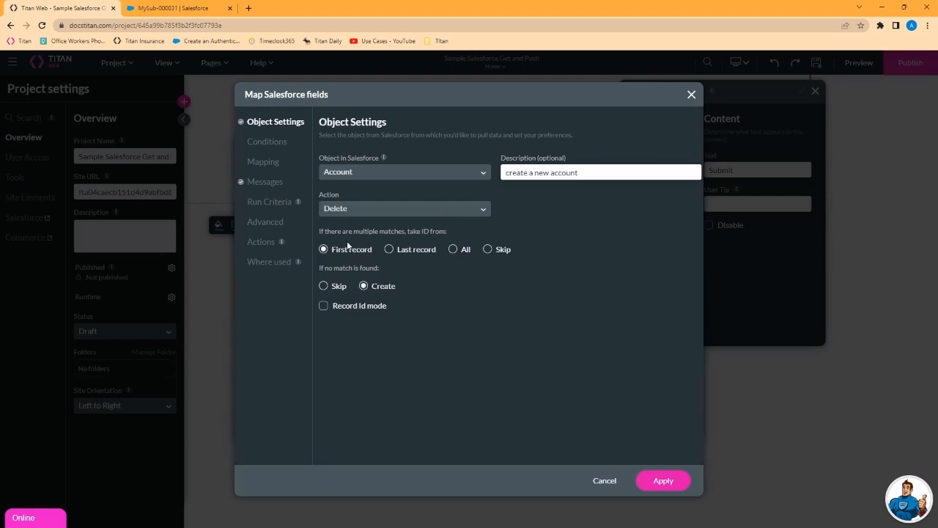
mouse_move(362, 207)
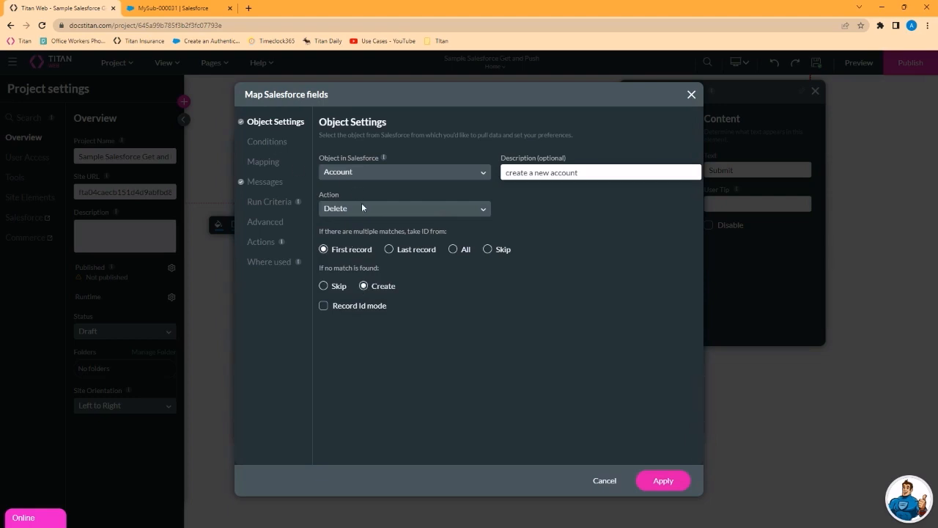
left_click(404, 208)
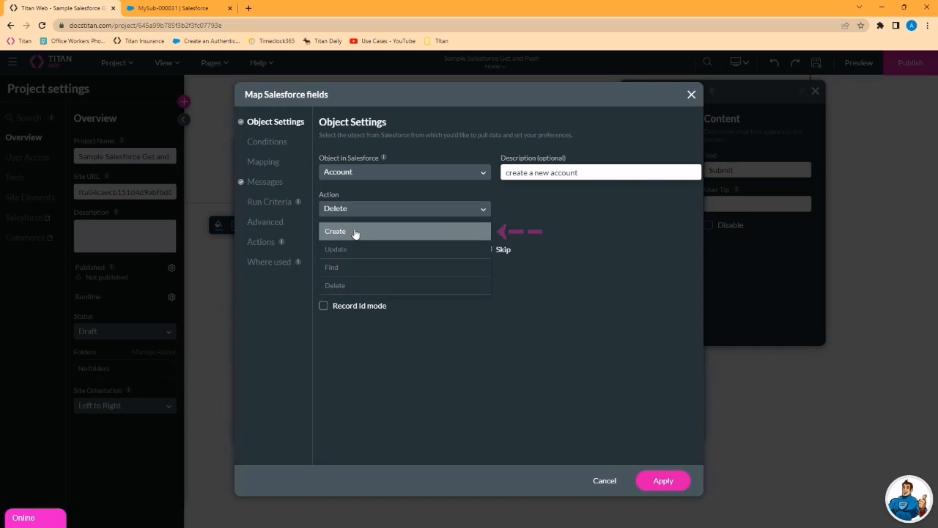
left_click(335, 230)
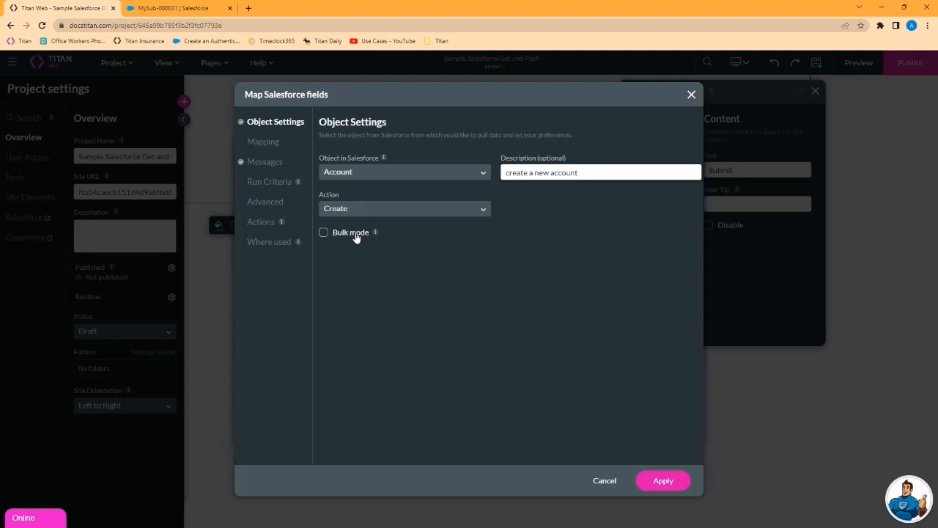
mouse_move(351, 190)
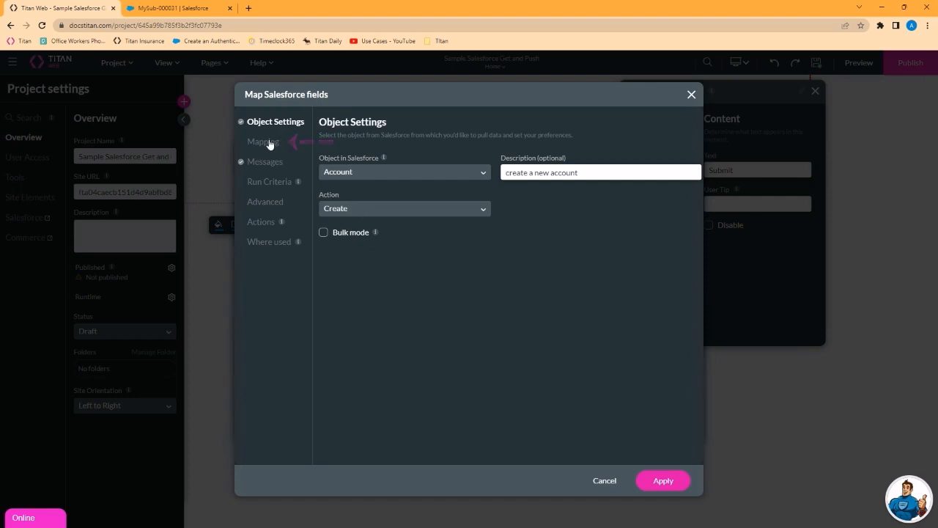
Map the Salesforce Account Name field to the form's Account Name element
left_click(263, 141)
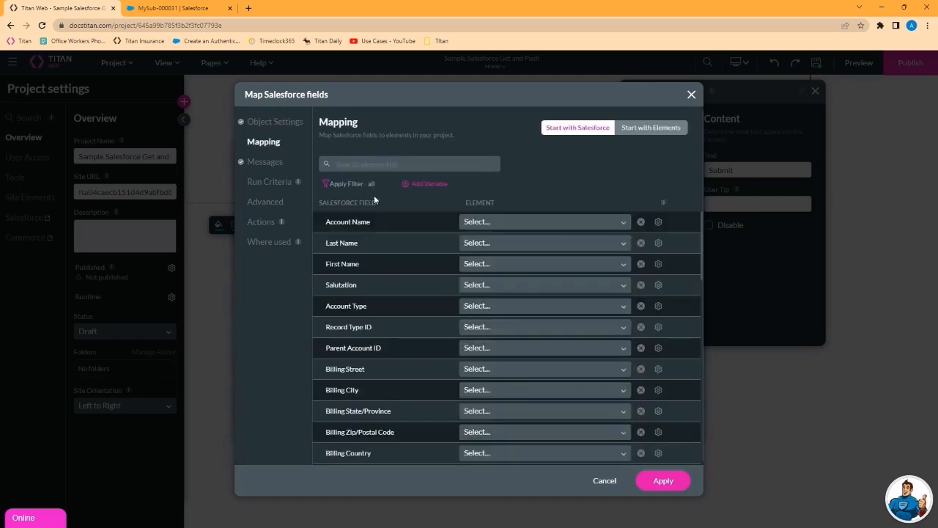
mouse_move(411, 223)
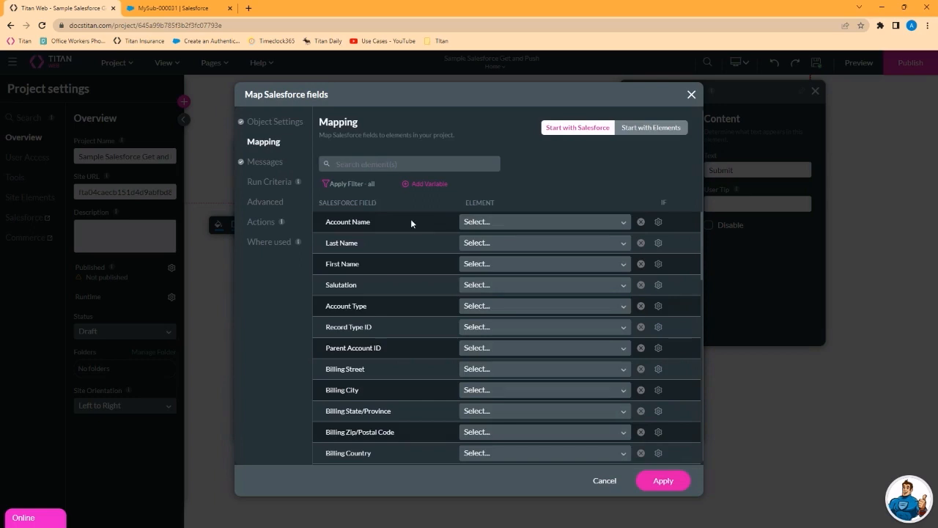
mouse_move(518, 237)
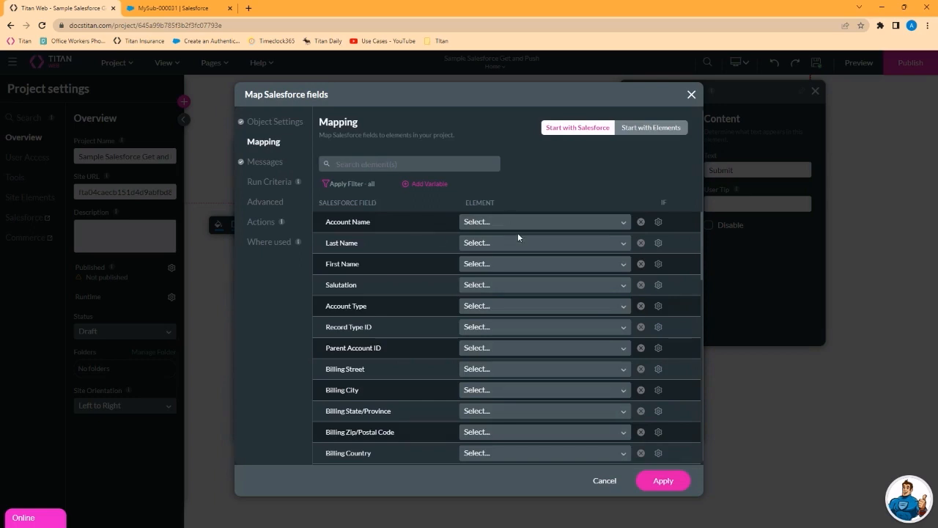
left_click(543, 222)
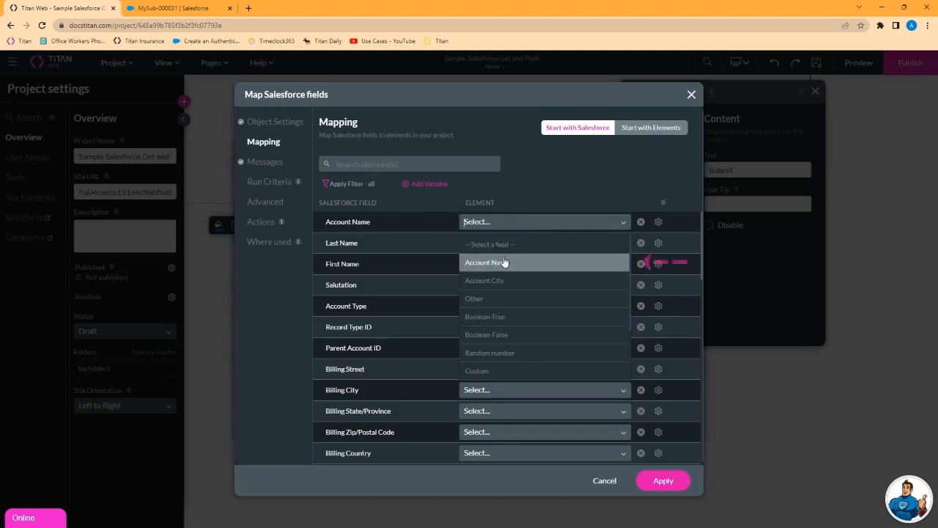
left_click(486, 262)
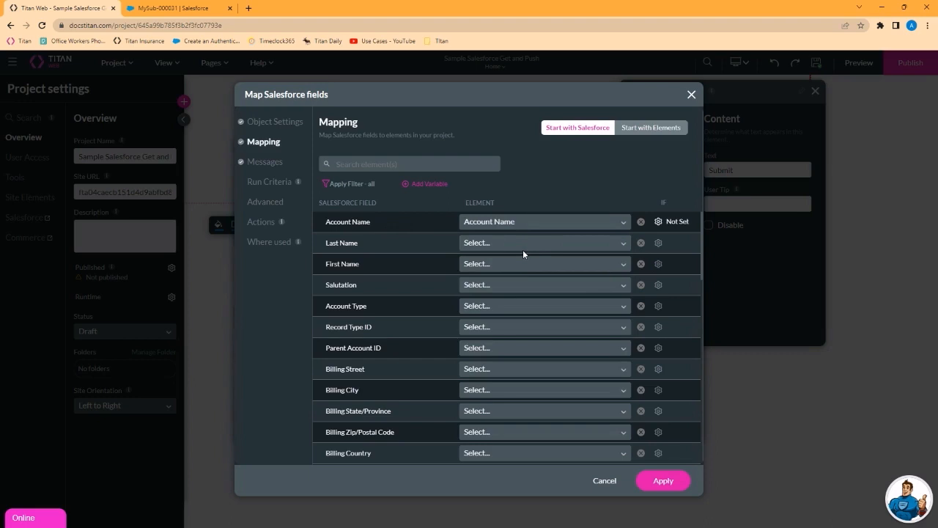
mouse_move(505, 251)
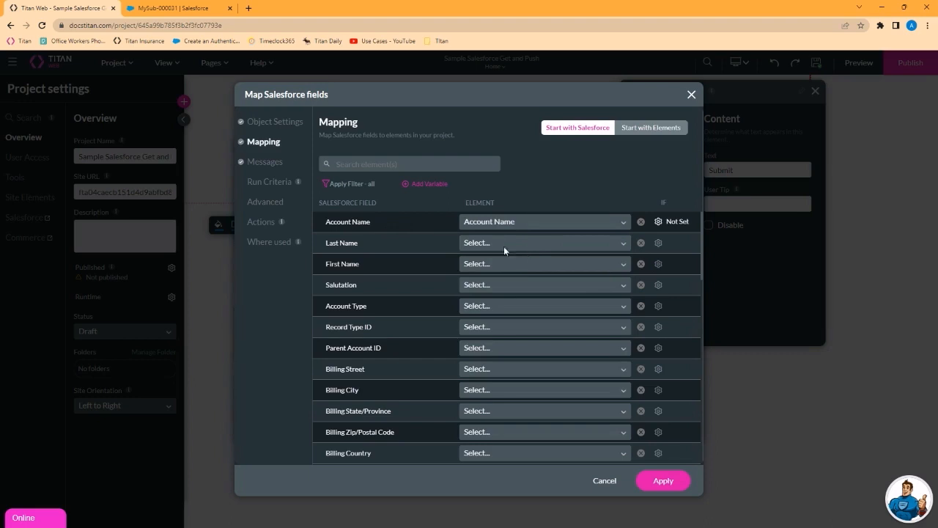
Filter the fields by 'city' and map Billing City to the Account City element
left_click(409, 164)
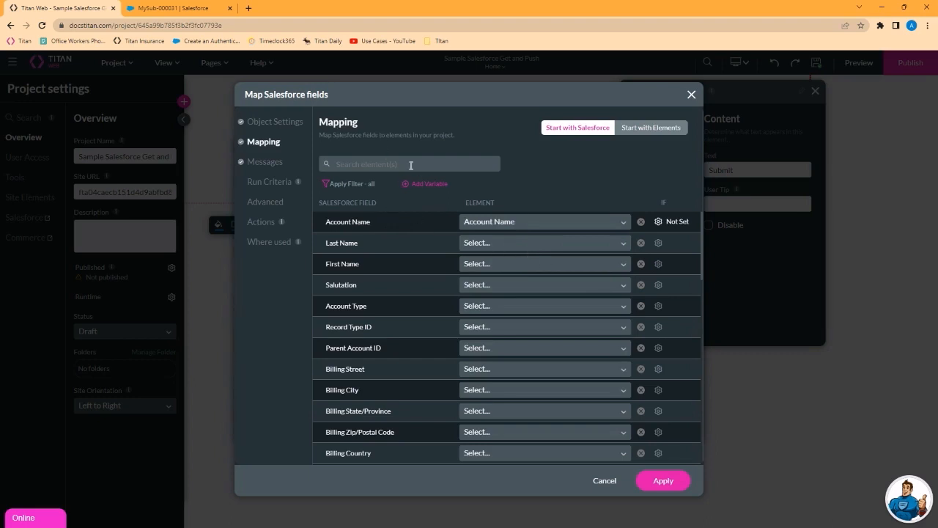
type("ci")
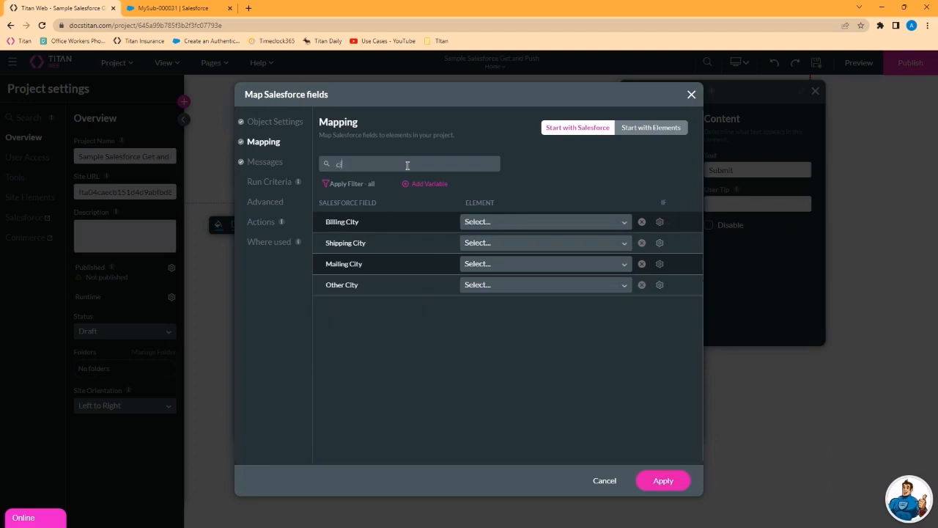
type("ity")
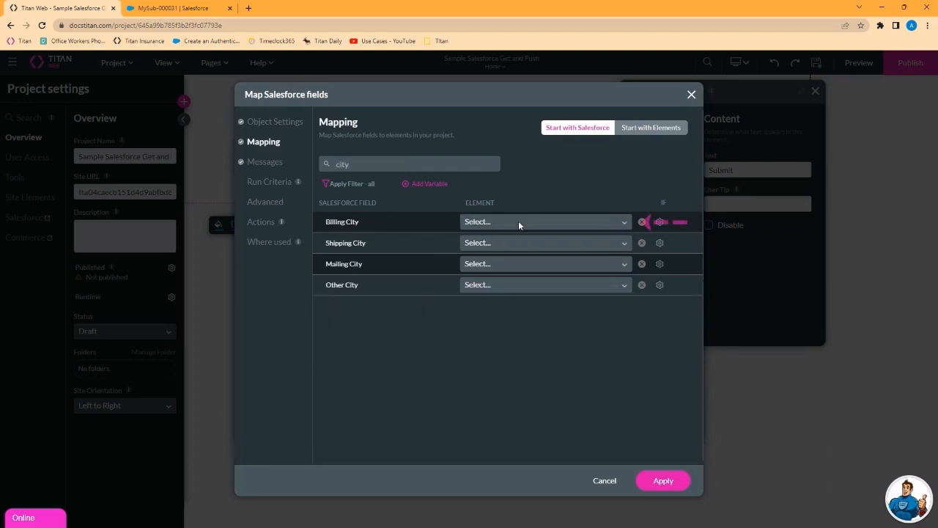
left_click(544, 222)
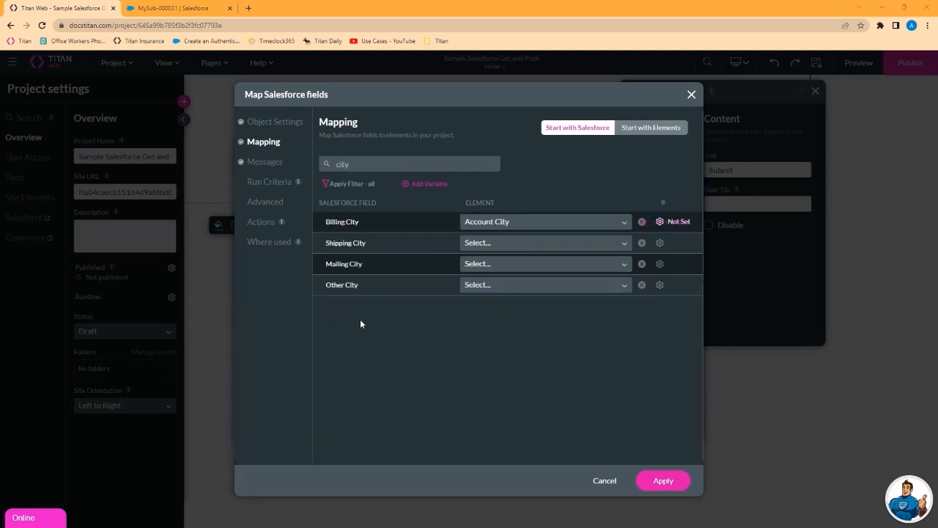
left_click(265, 162)
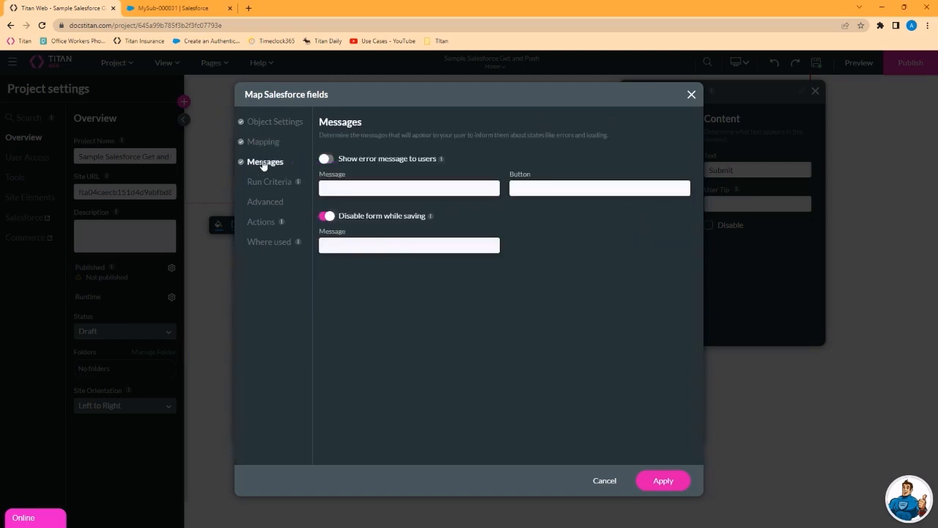
mouse_move(265, 164)
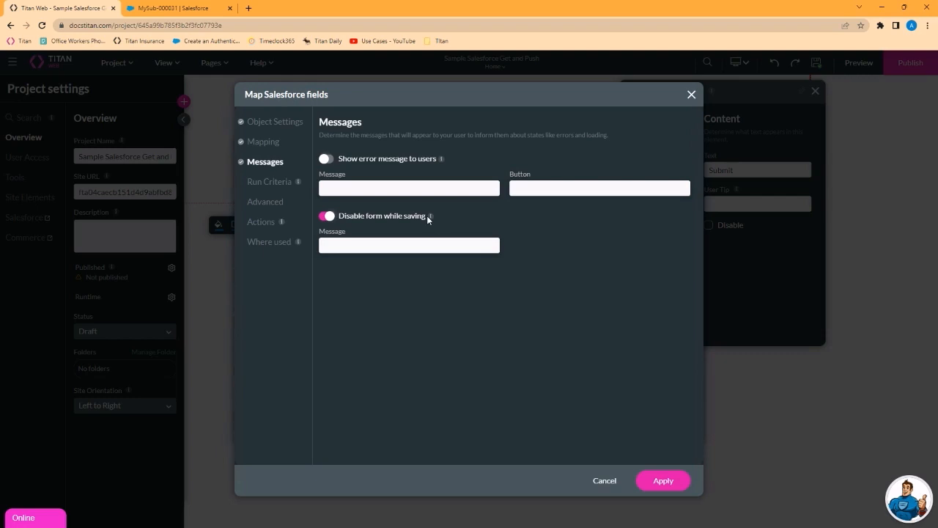
mouse_move(326, 230)
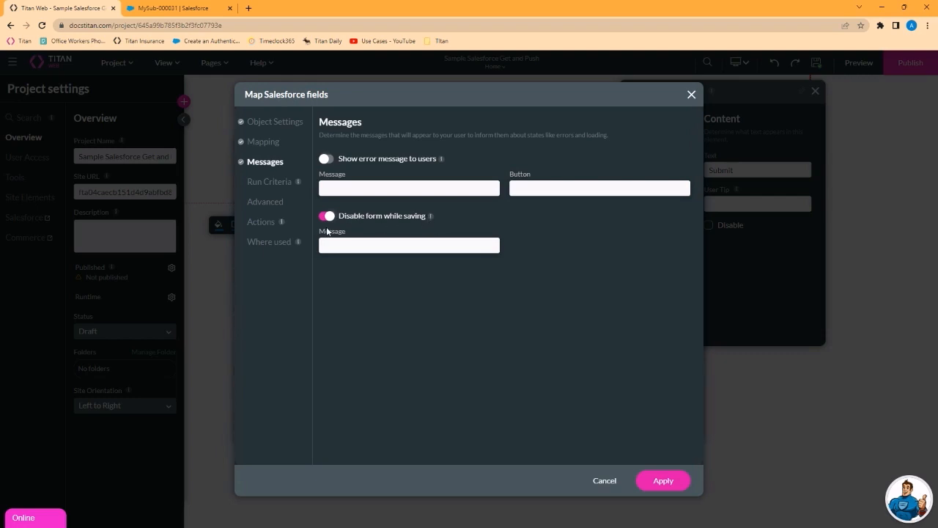
mouse_move(391, 215)
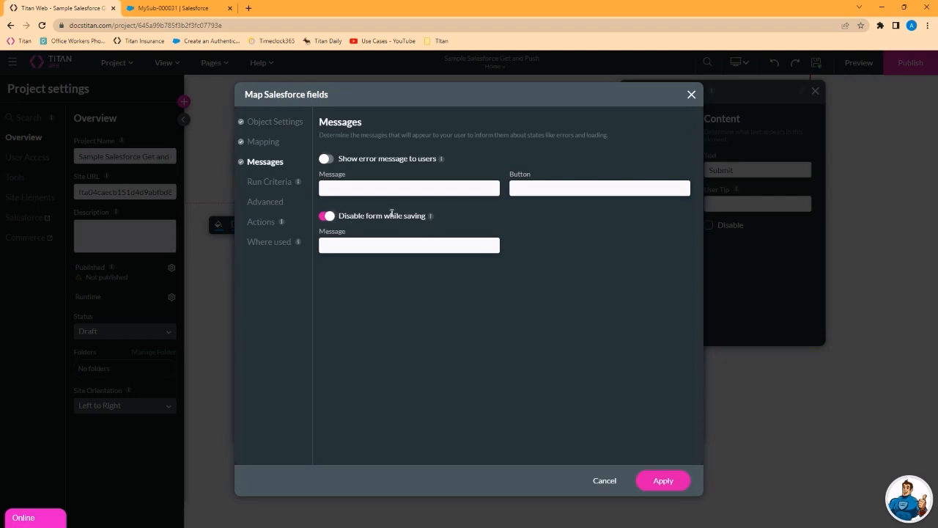
mouse_move(414, 234)
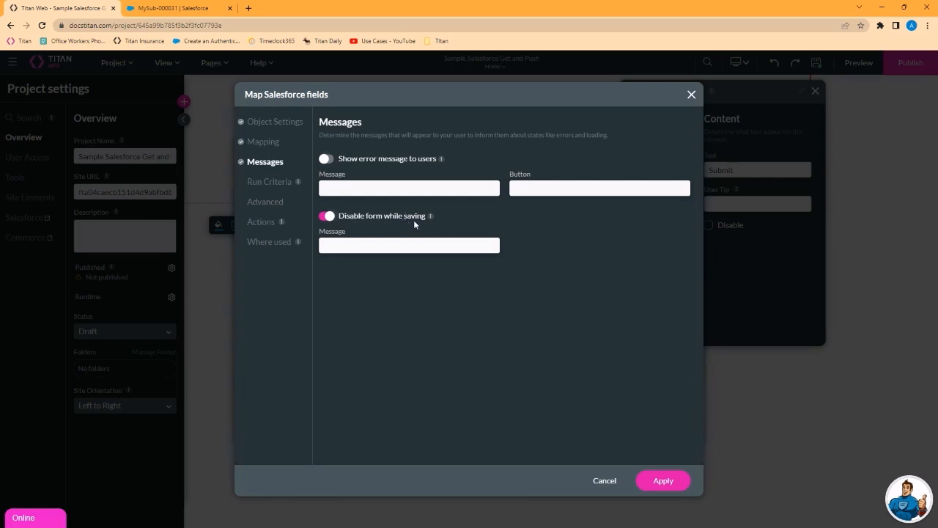
mouse_move(399, 291)
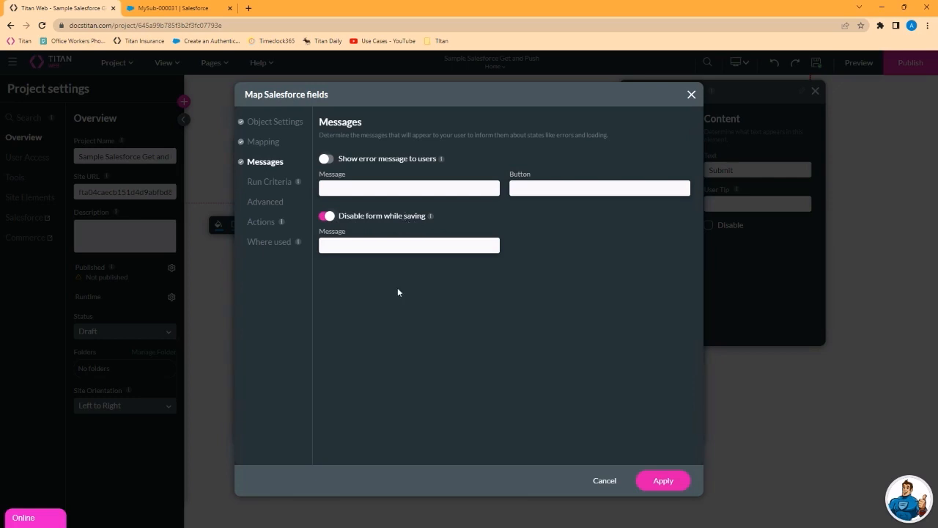
Build a run condition Account Name Equals ABC Company, then remove it leaving no conditions
left_click(269, 181)
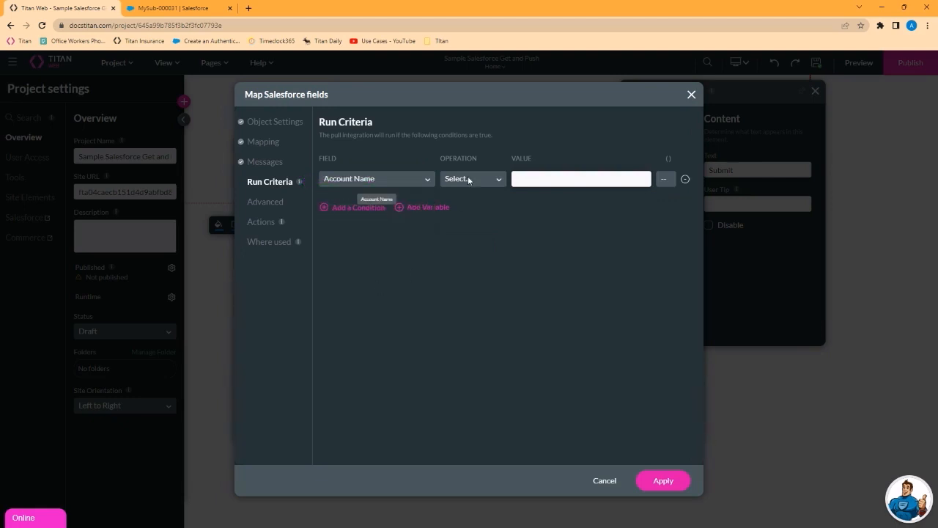
left_click(470, 179)
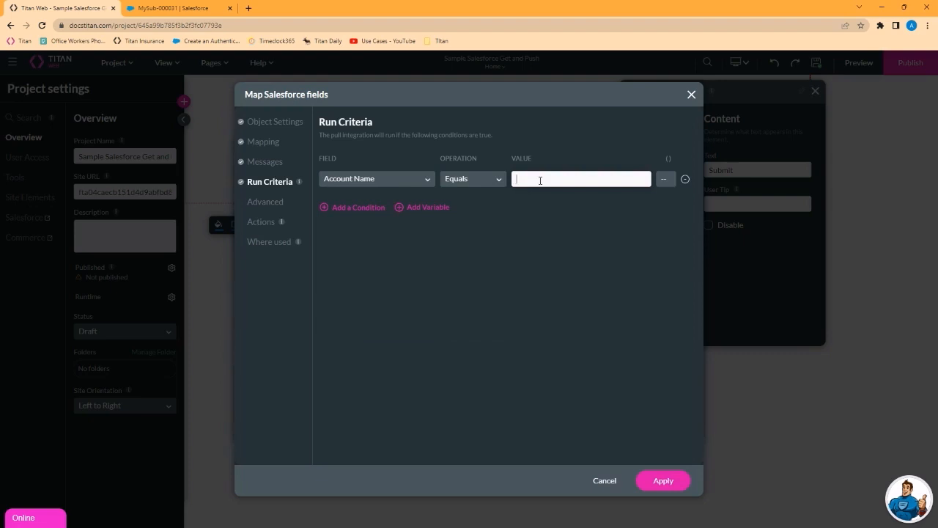
type("ABC Company")
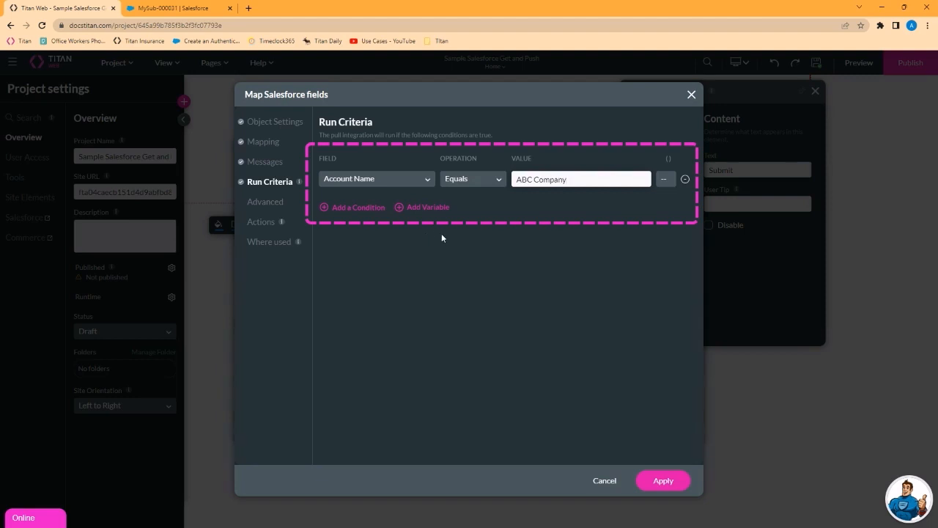
left_click(376, 178)
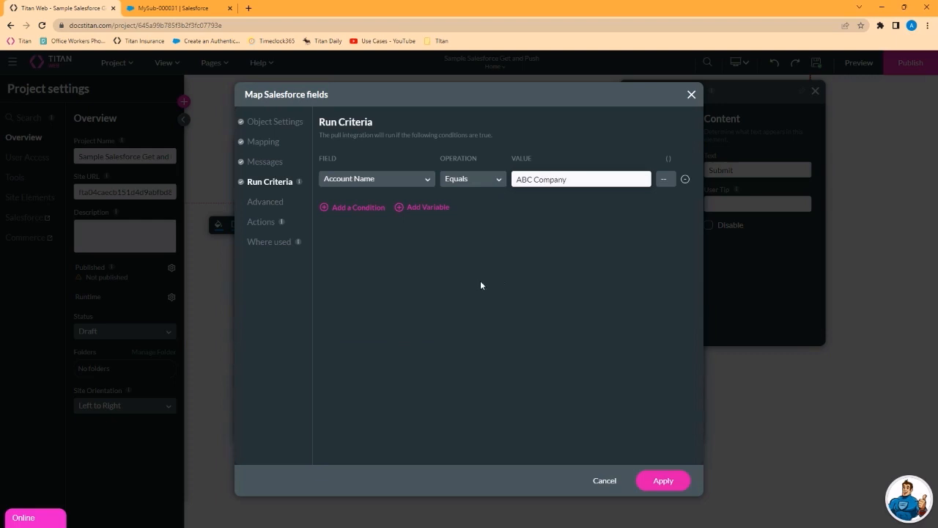
left_click(685, 179)
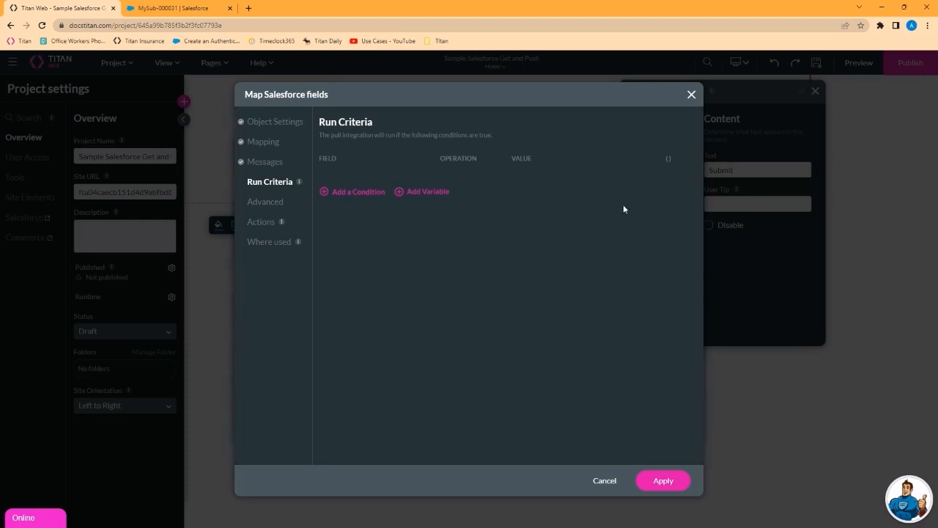
Show the Advanced push rules with every checkbox left unchecked
left_click(265, 202)
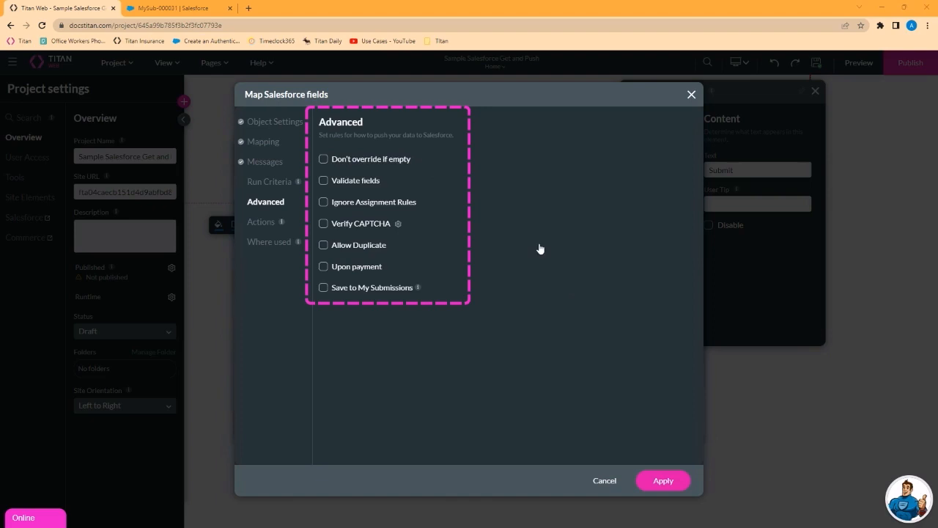
mouse_move(408, 160)
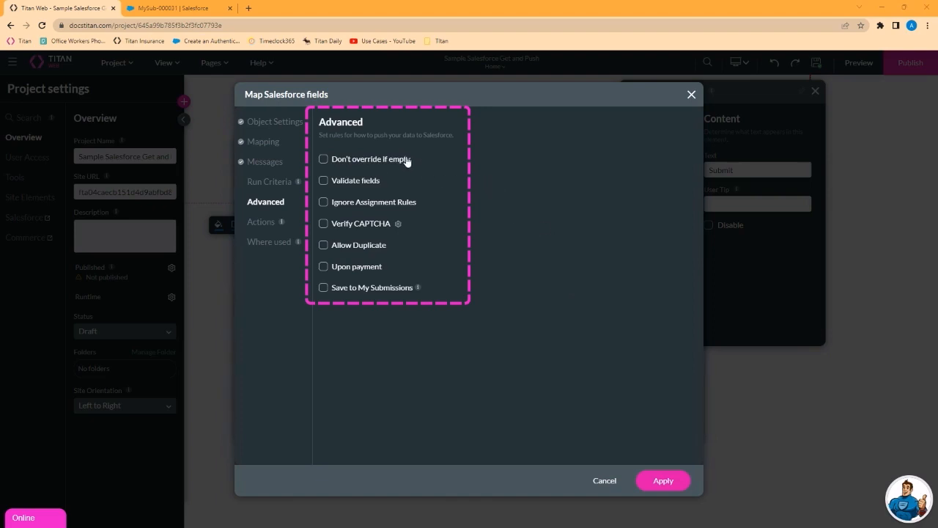
mouse_move(423, 169)
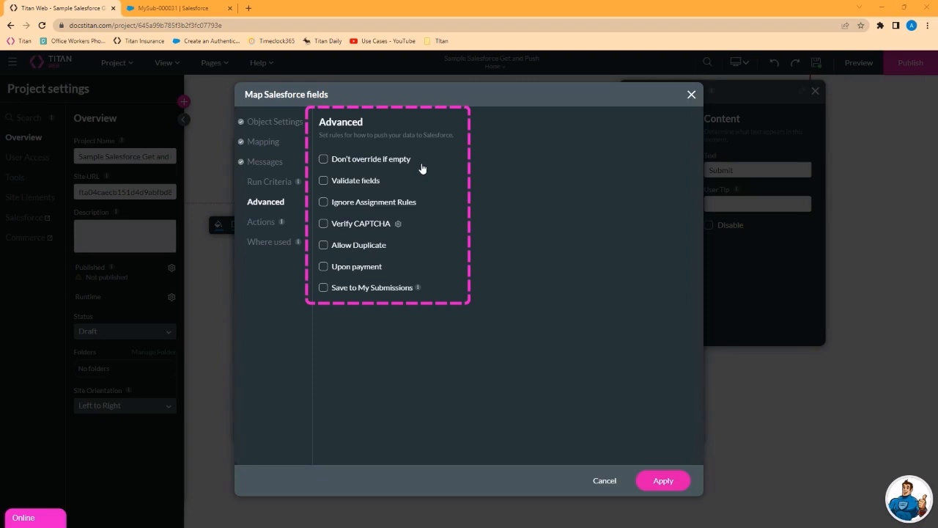
mouse_move(354, 184)
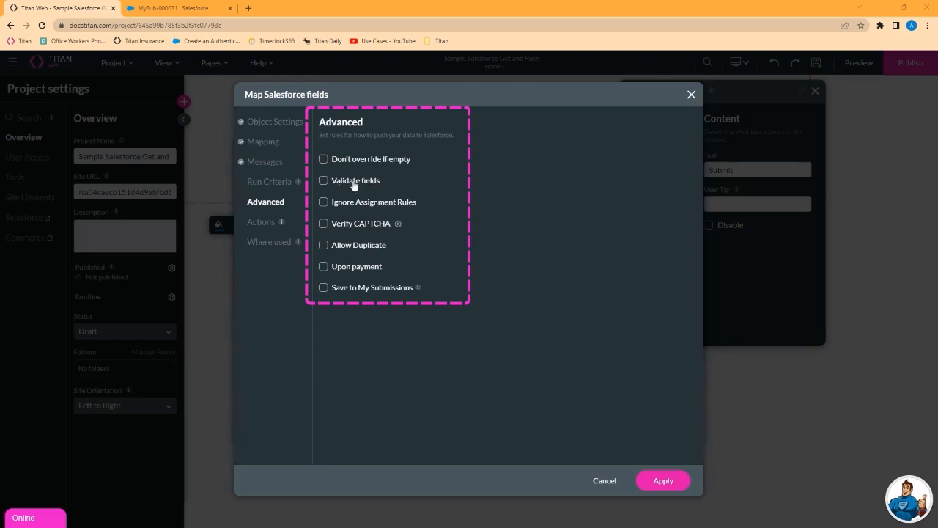
mouse_move(359, 225)
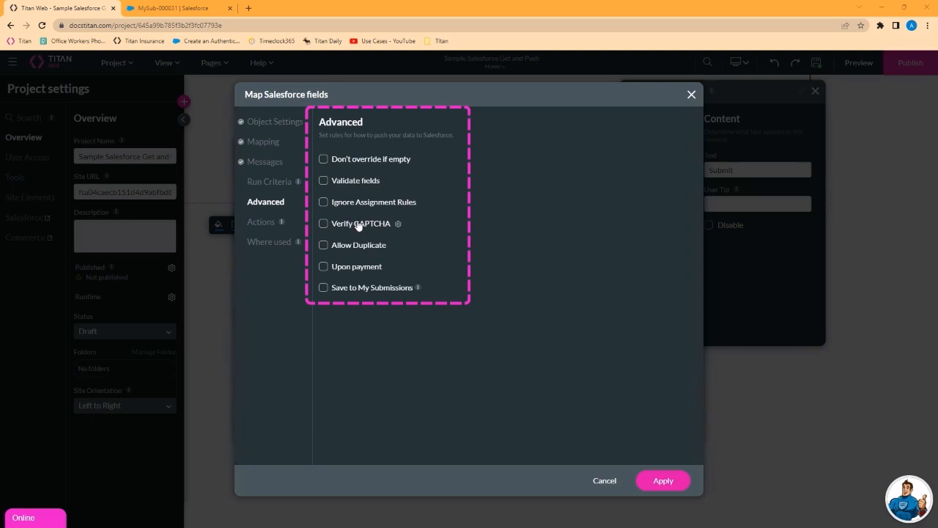
mouse_move(364, 239)
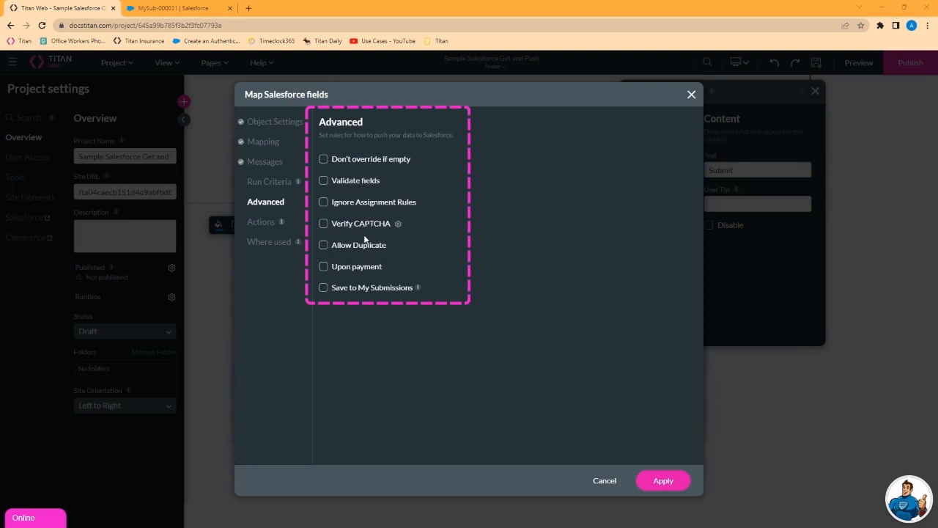
mouse_move(389, 254)
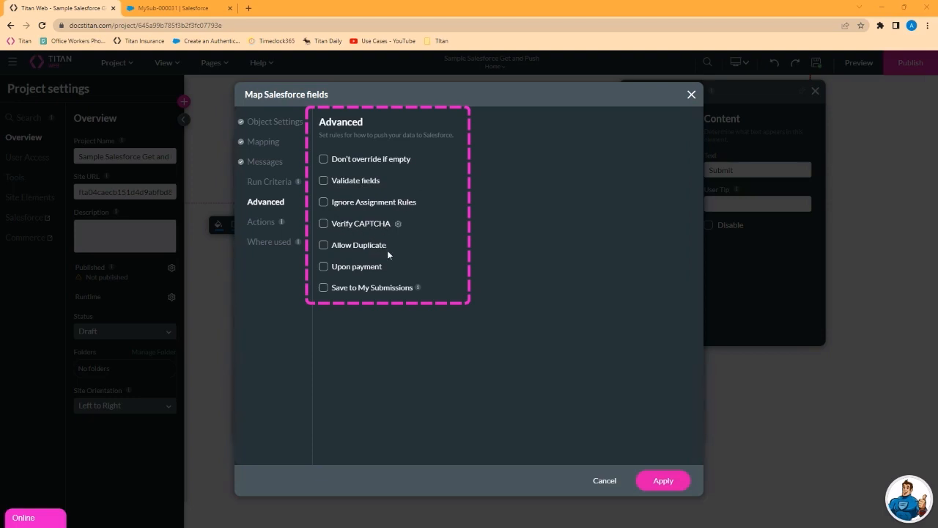
Show the integration's empty Where Used section
left_click(268, 241)
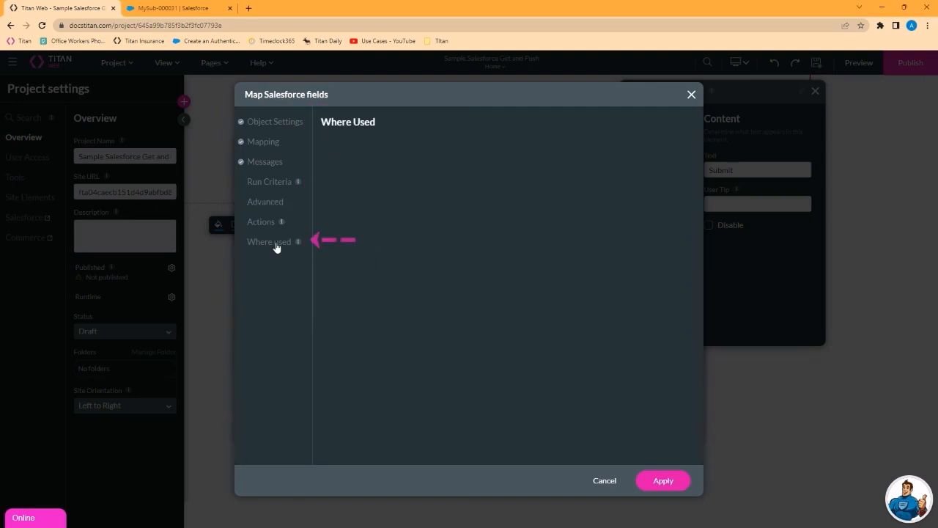
mouse_move(270, 174)
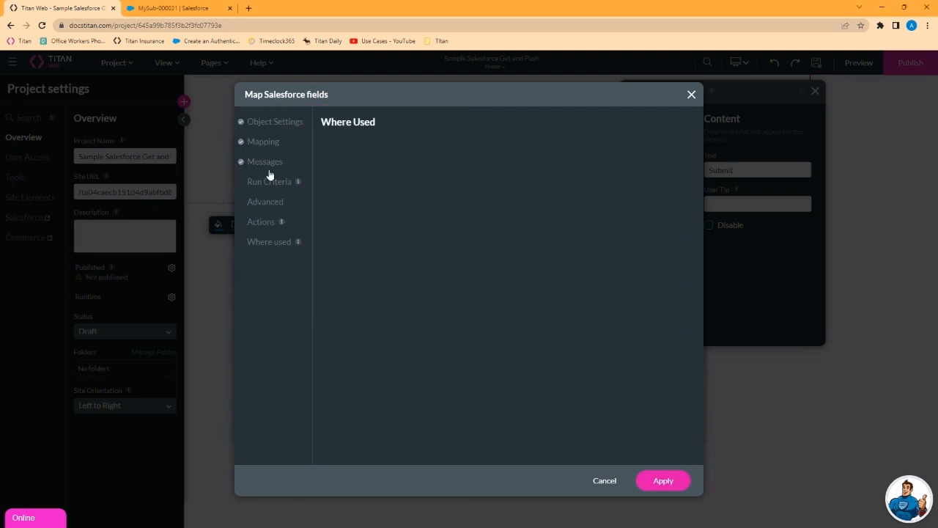
mouse_move(420, 211)
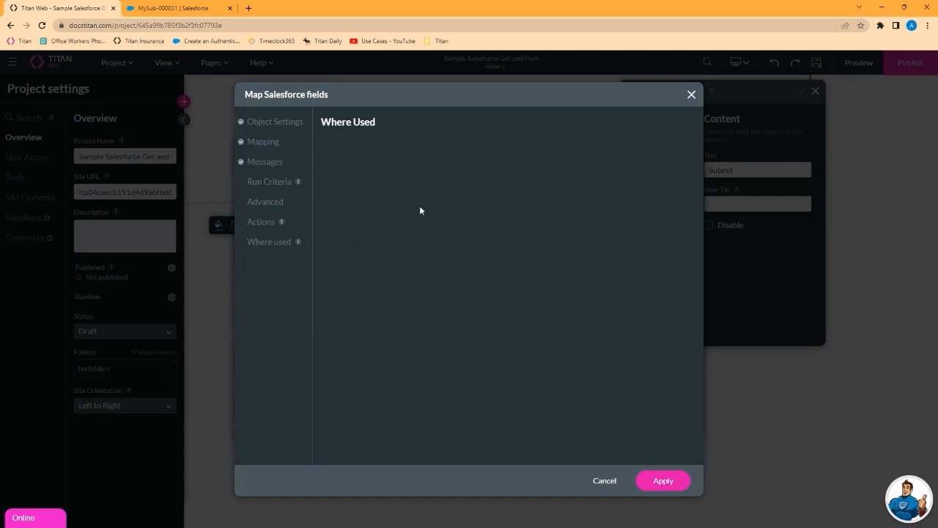
mouse_move(269, 241)
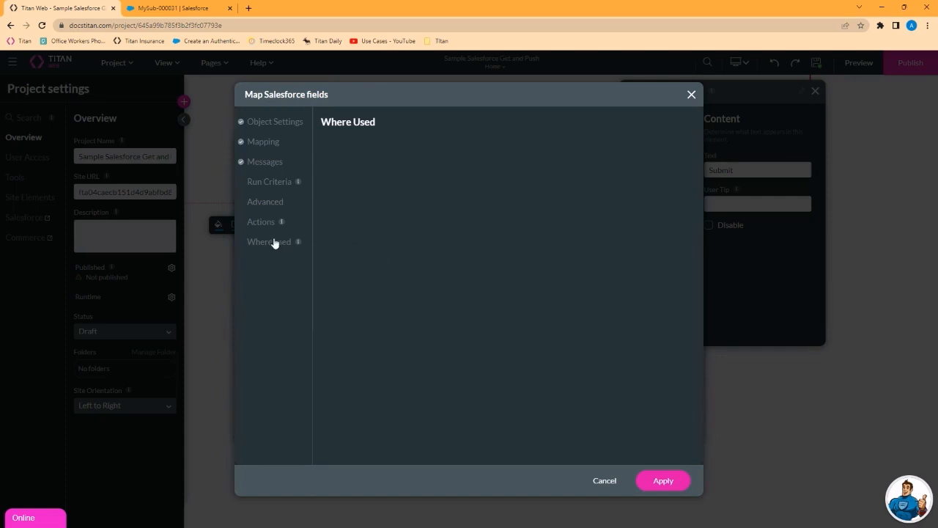
mouse_move(279, 247)
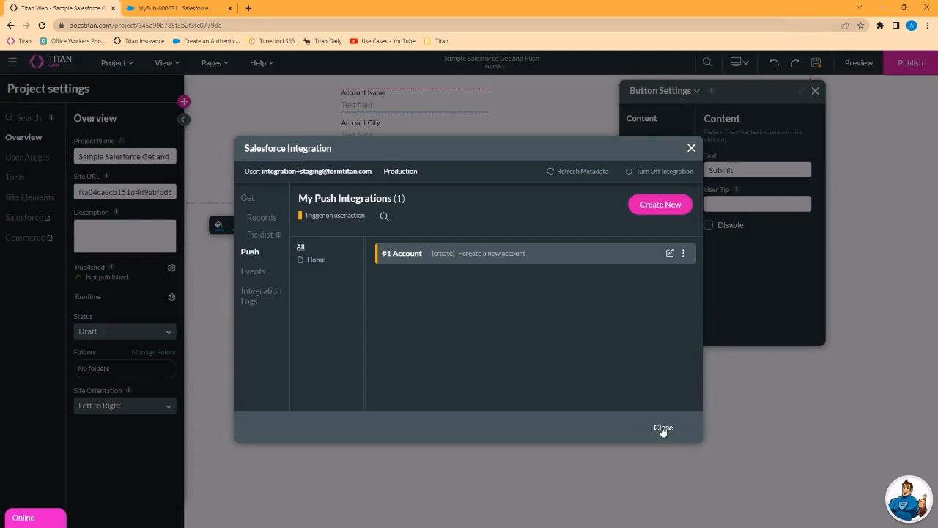
Close the Salesforce Integration window, returning to the form's Submit button settings
left_click(663, 427)
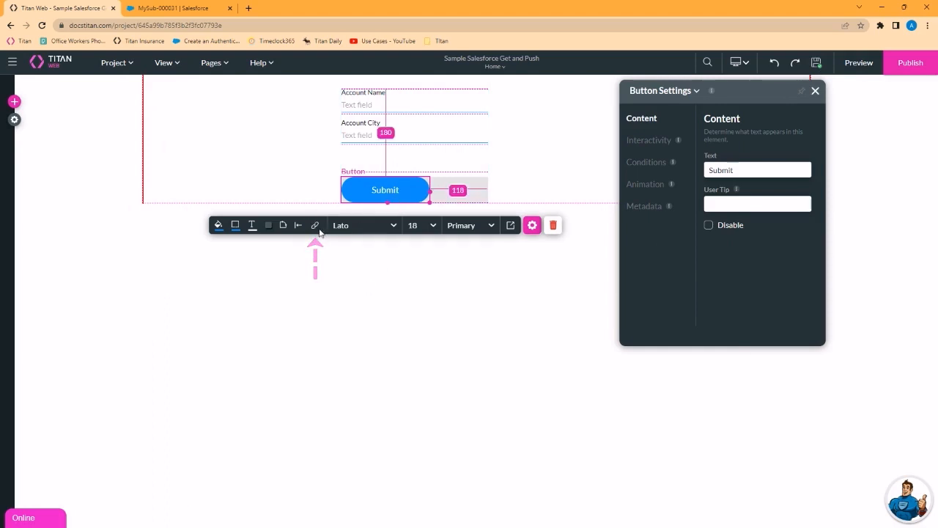
Add a Salesforce Action step after Start on Submit's click, running the #1 Account create push
left_click(315, 225)
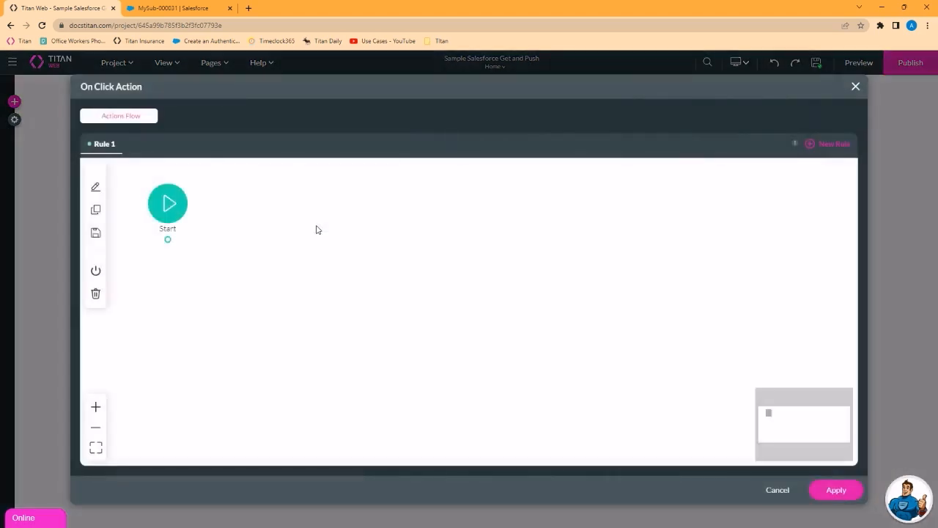
left_click(167, 239)
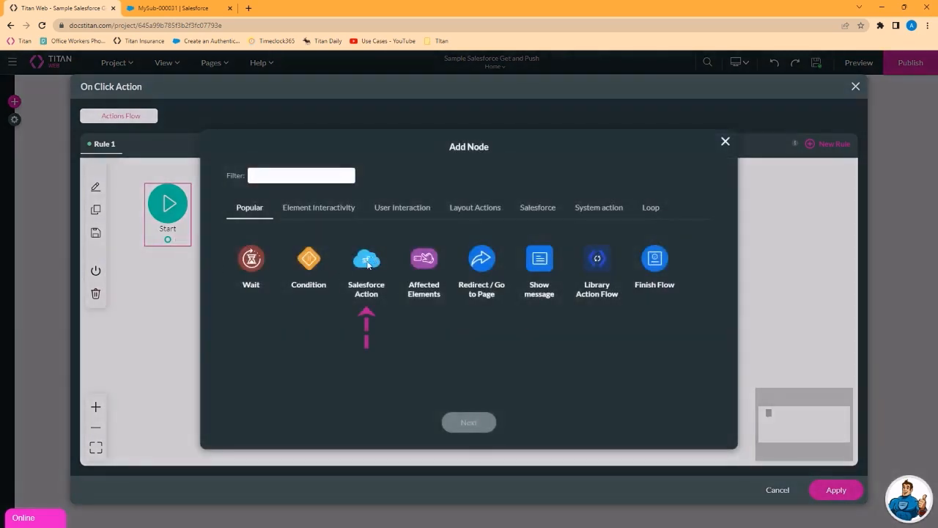
left_click(366, 258)
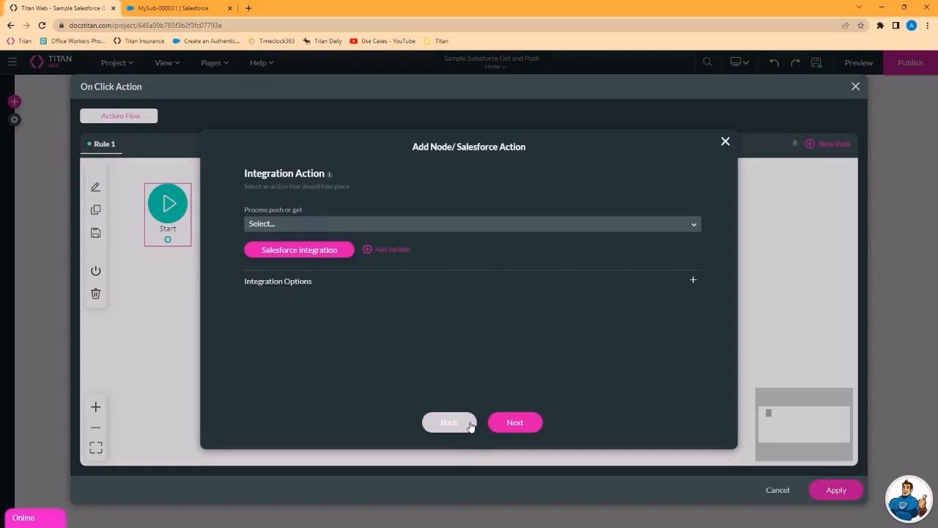
left_click(472, 223)
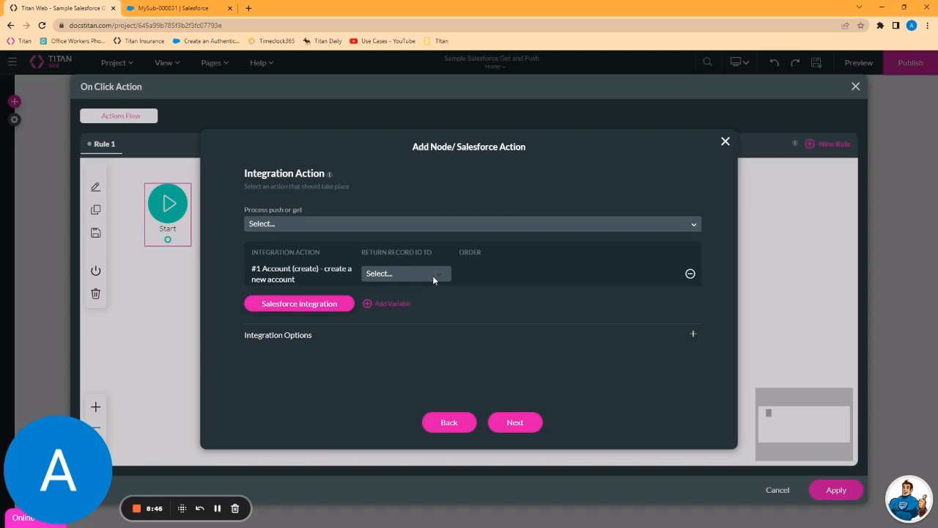
Tag the action 'create new account' and insert it into the flow
left_click(515, 422)
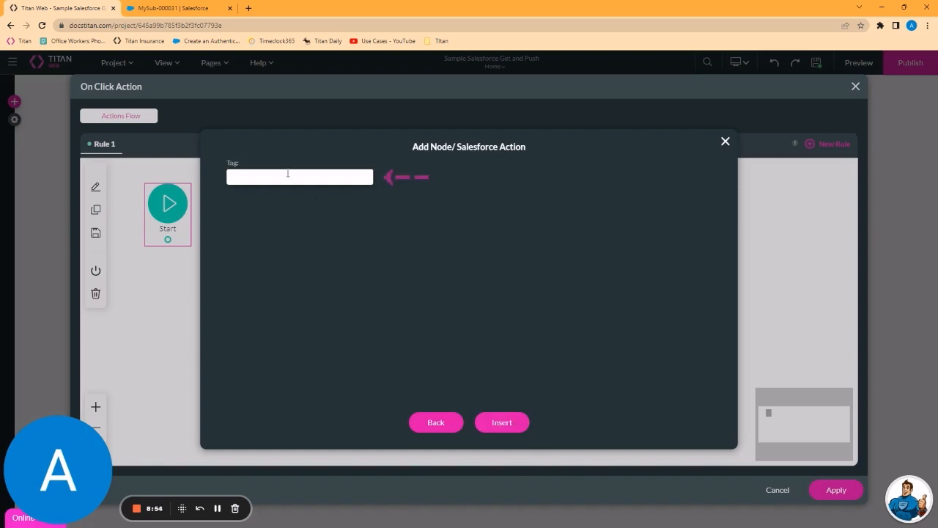
type("p")
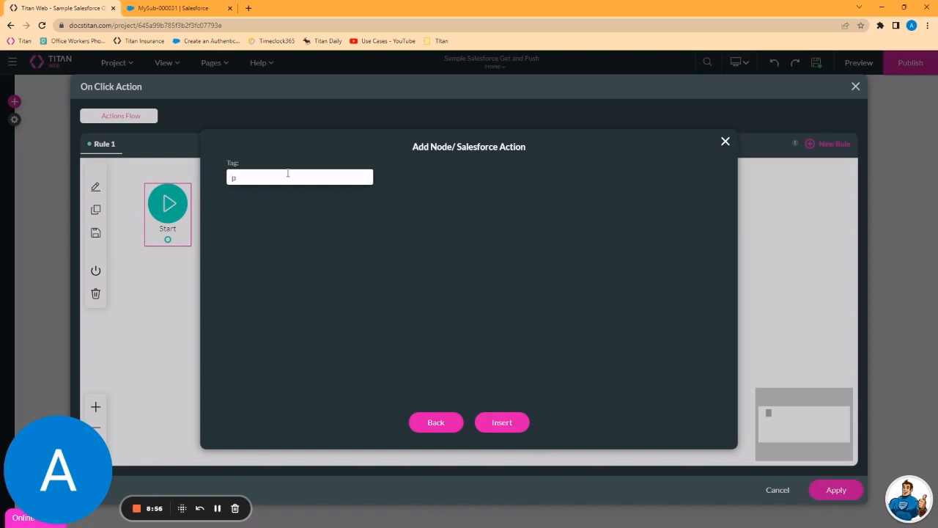
type("create new a")
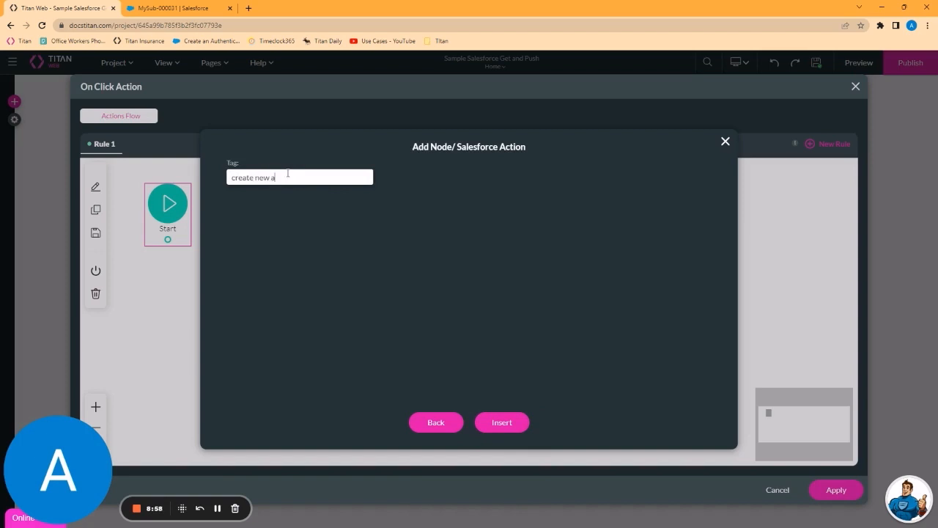
type("ccount")
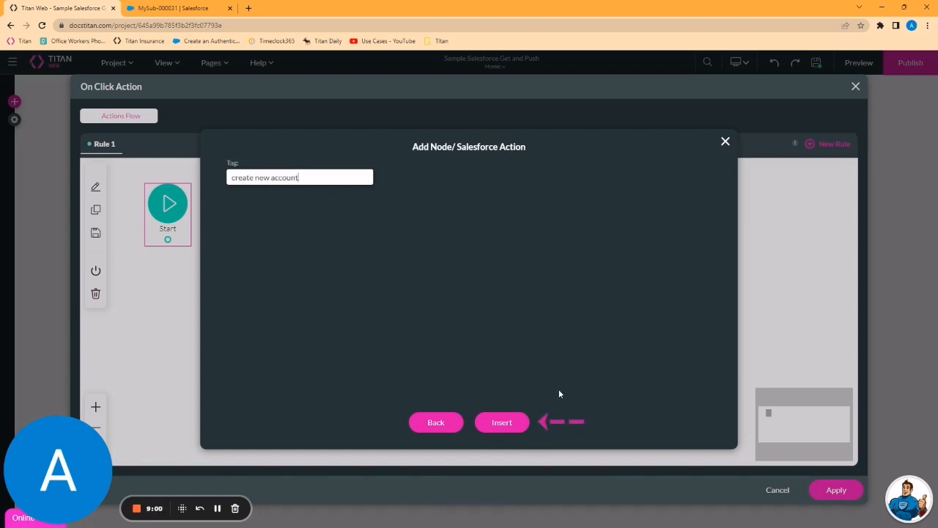
left_click(501, 422)
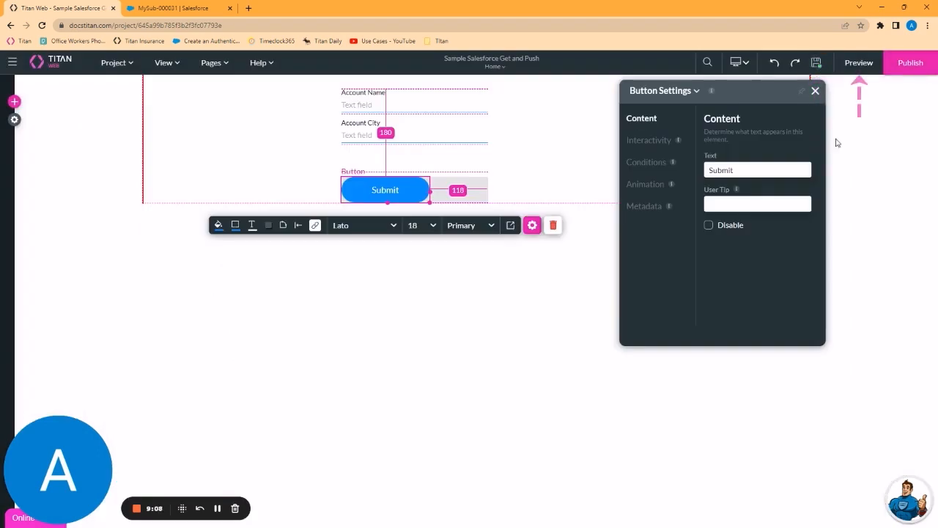
Preview the form and submit it with Account Name 'Test New Account' and Account City 'London'
left_click(859, 62)
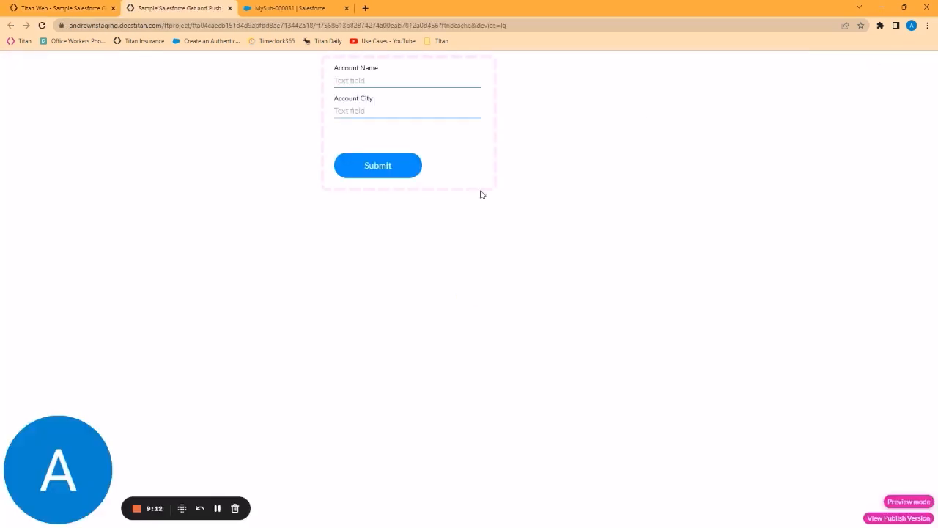
type("Test New Account")
left_click(407, 112)
type("L")
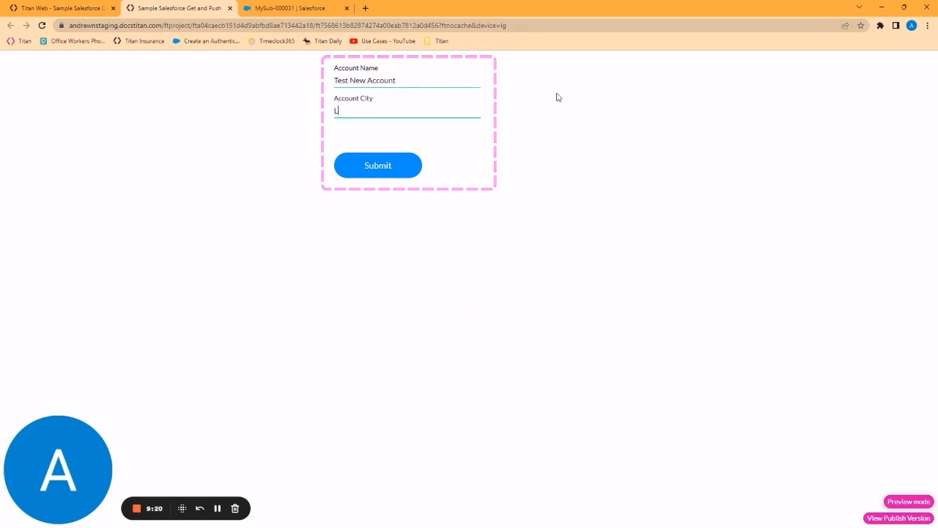
type("ondon")
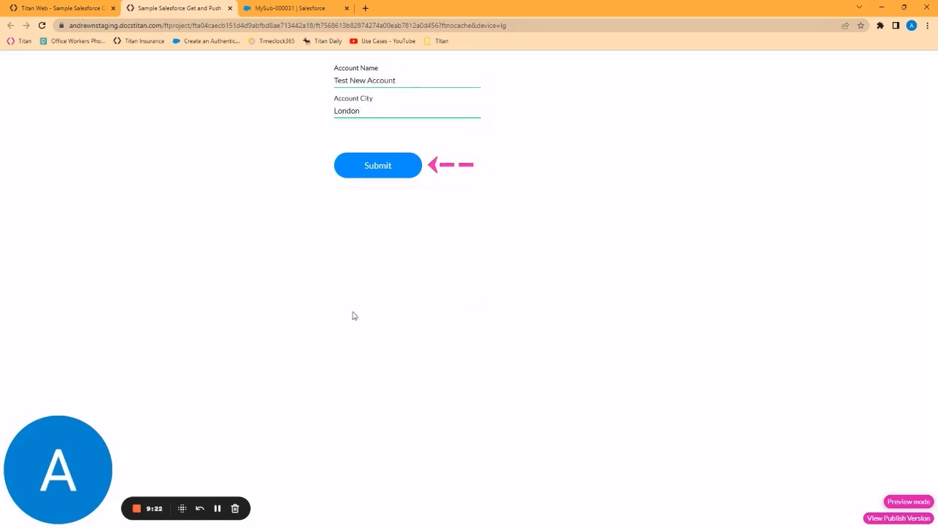
left_click(377, 165)
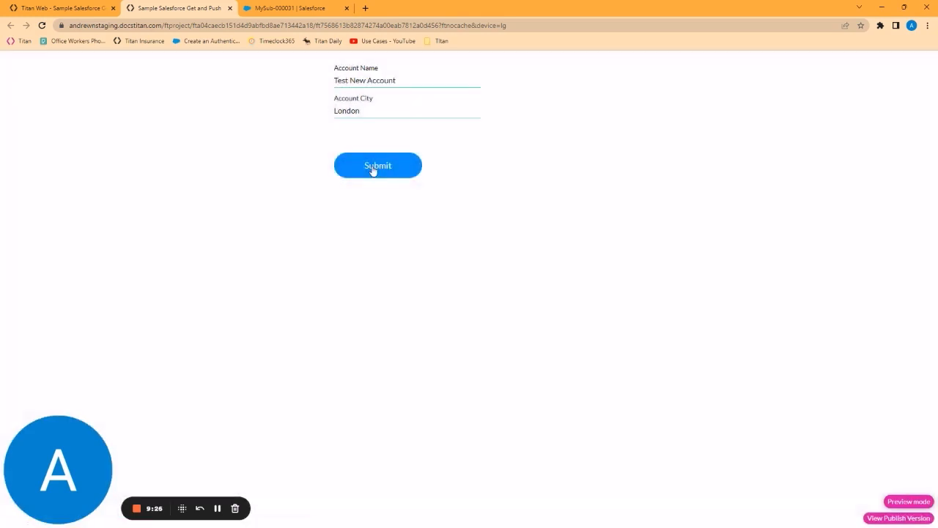
mouse_move(367, 219)
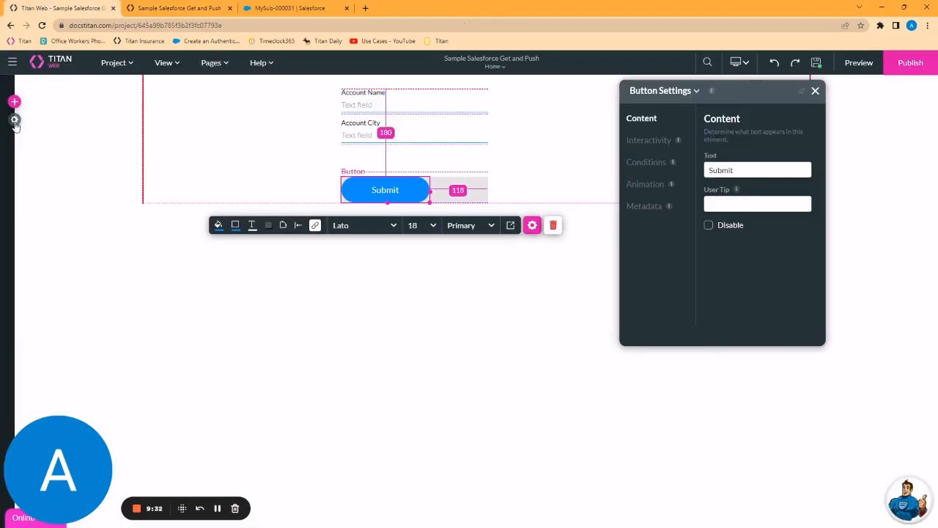
View the Salesforce integration logs and follow the Record ID link to the created account
left_click(13, 119)
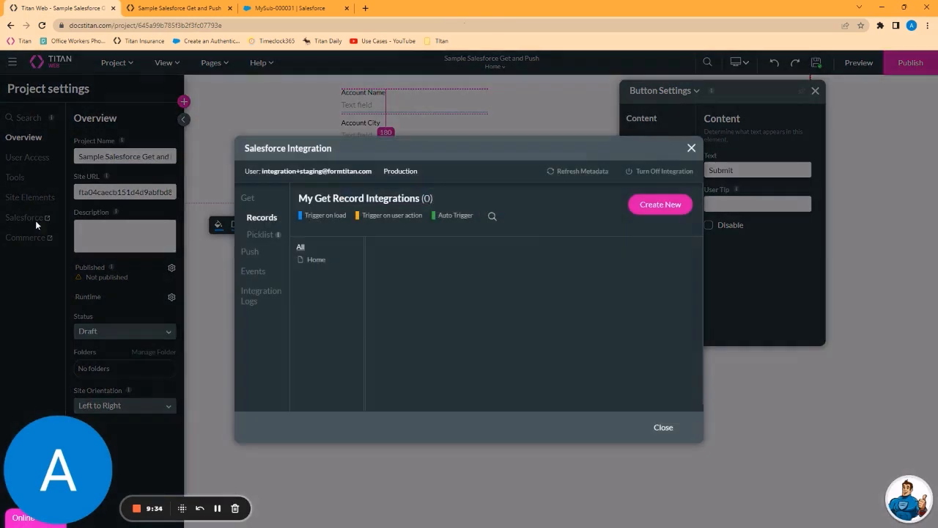
left_click(261, 296)
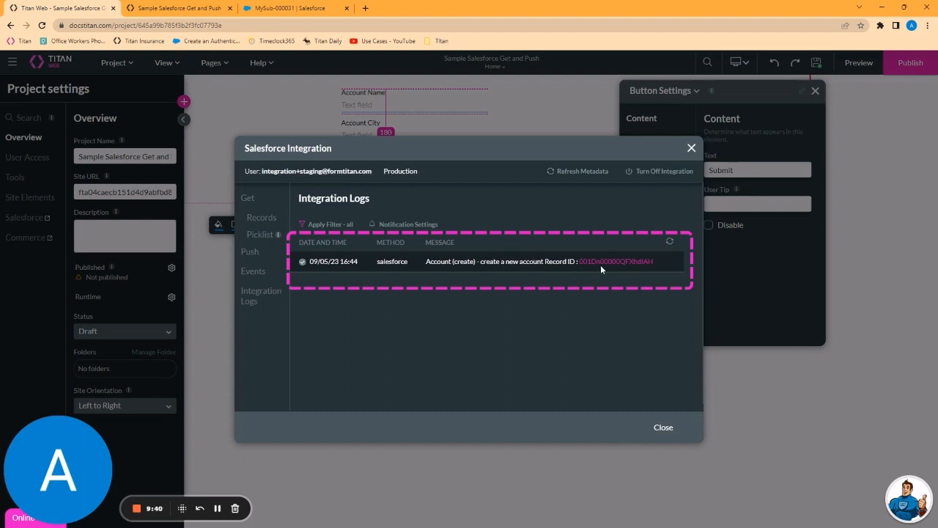
left_click(615, 261)
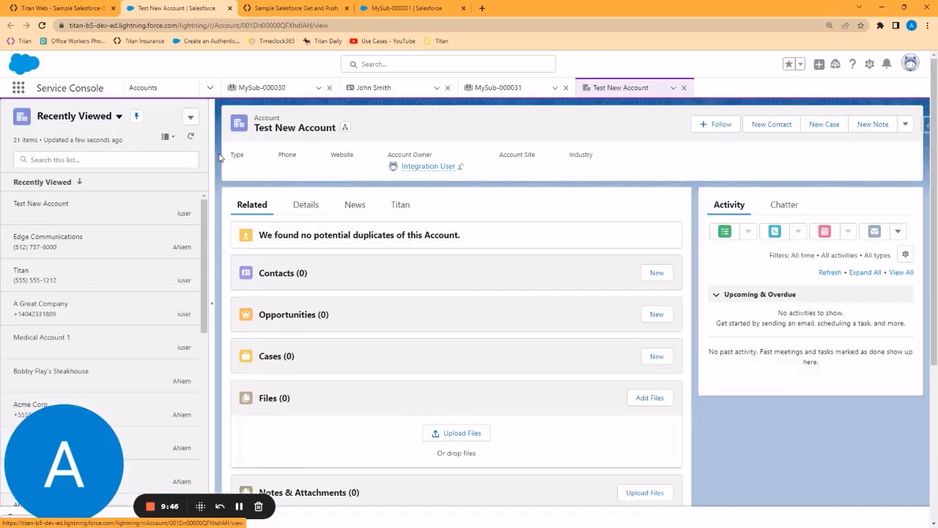
Show the Details of Test New Account, revealing Billing Address London
left_click(305, 204)
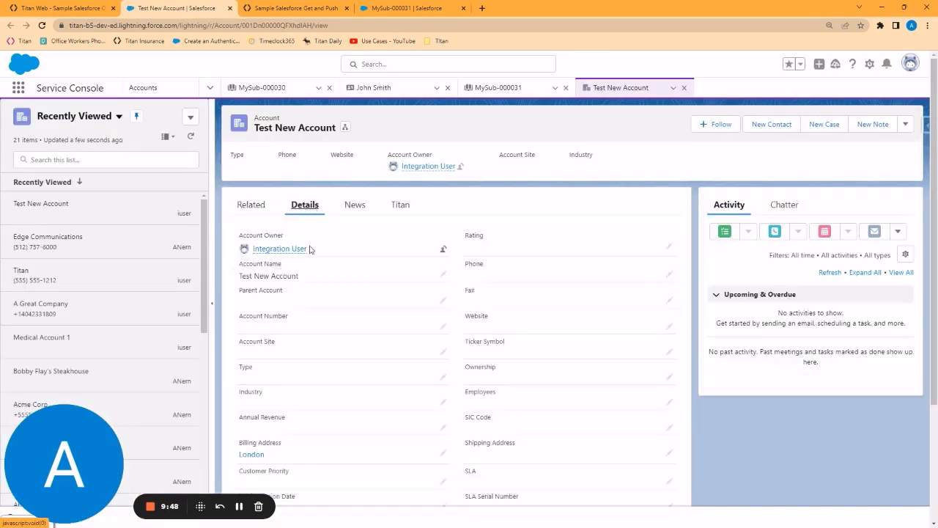
scroll("down", 3)
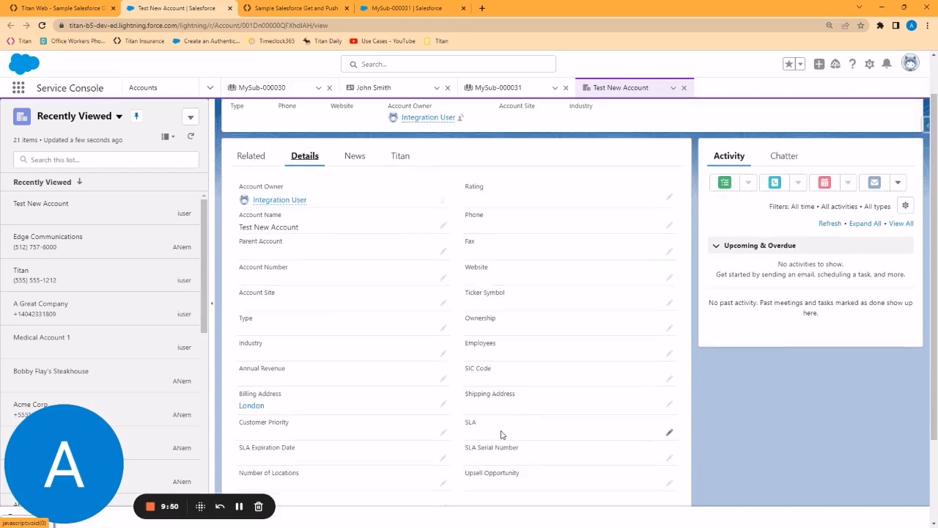